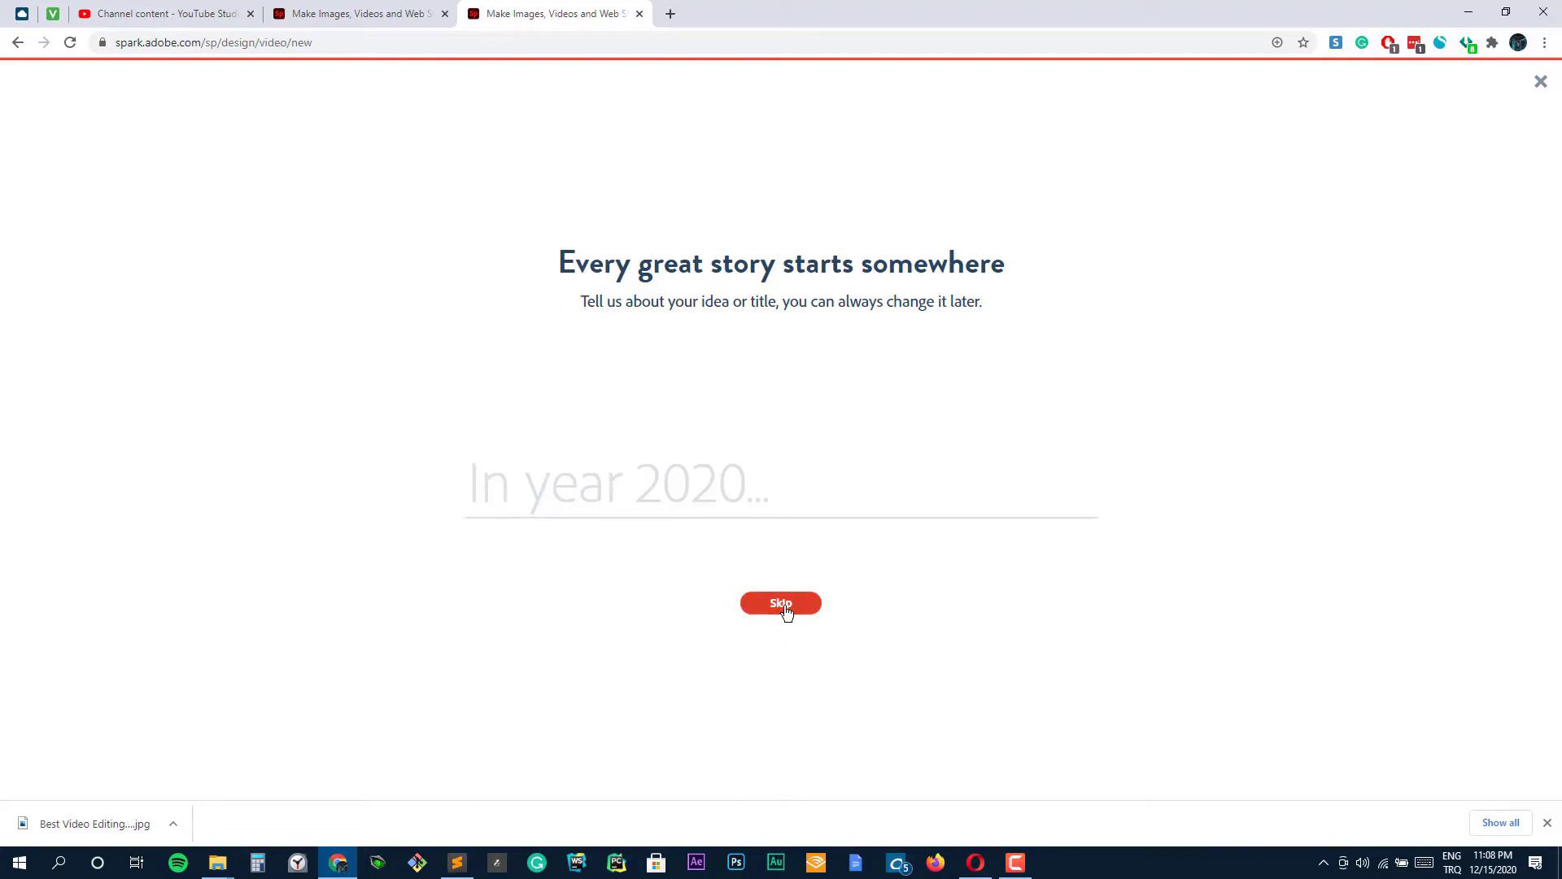
Title the new video '2020 in review' and continue to the template picker.
type("2020 in review")
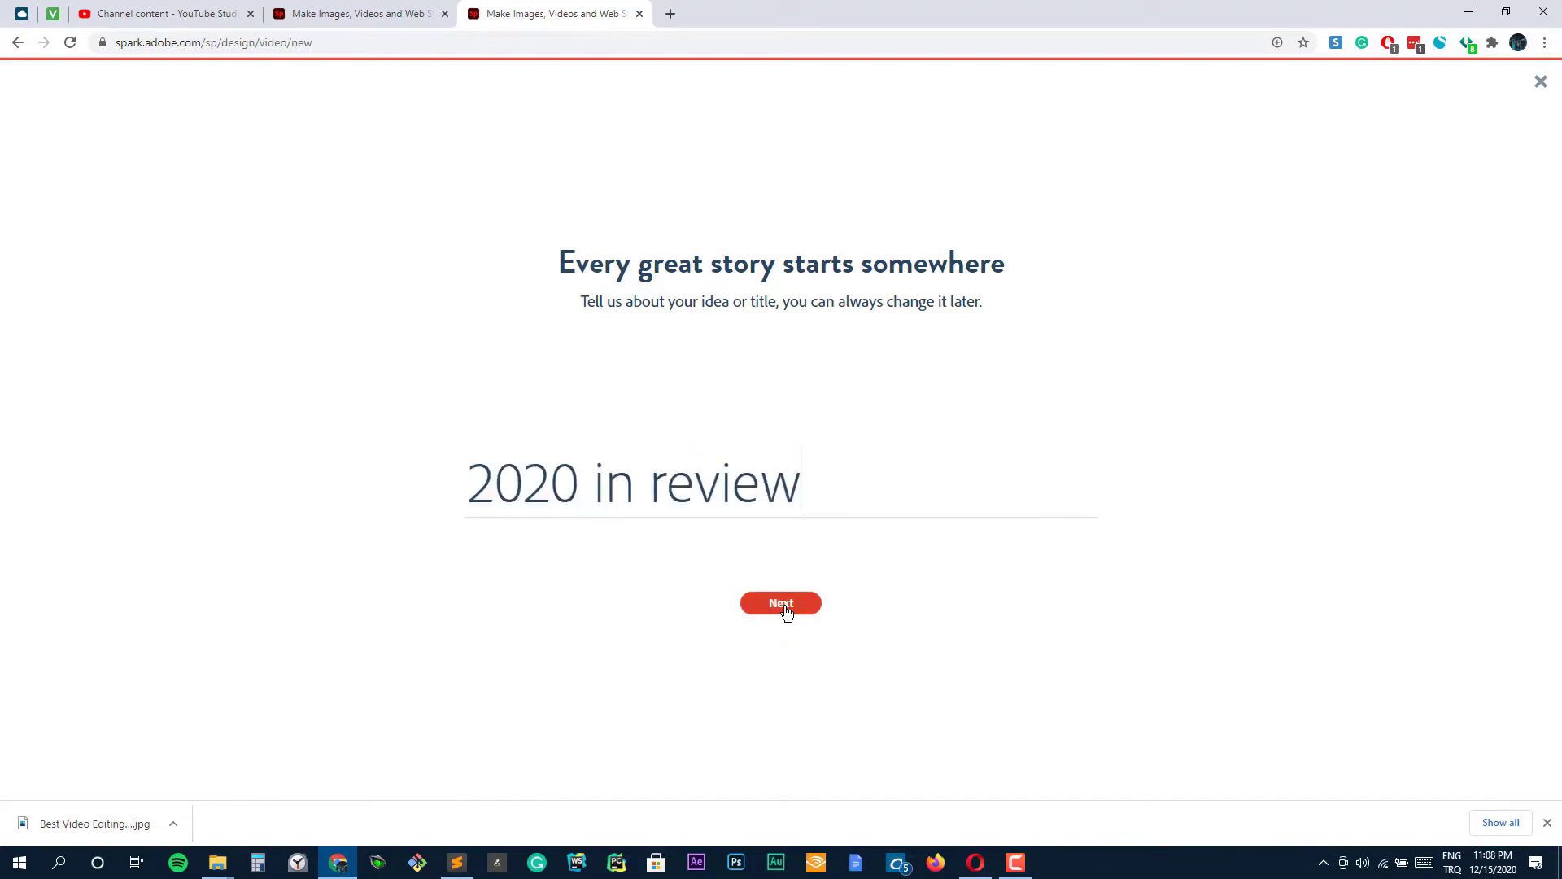
left_click(782, 603)
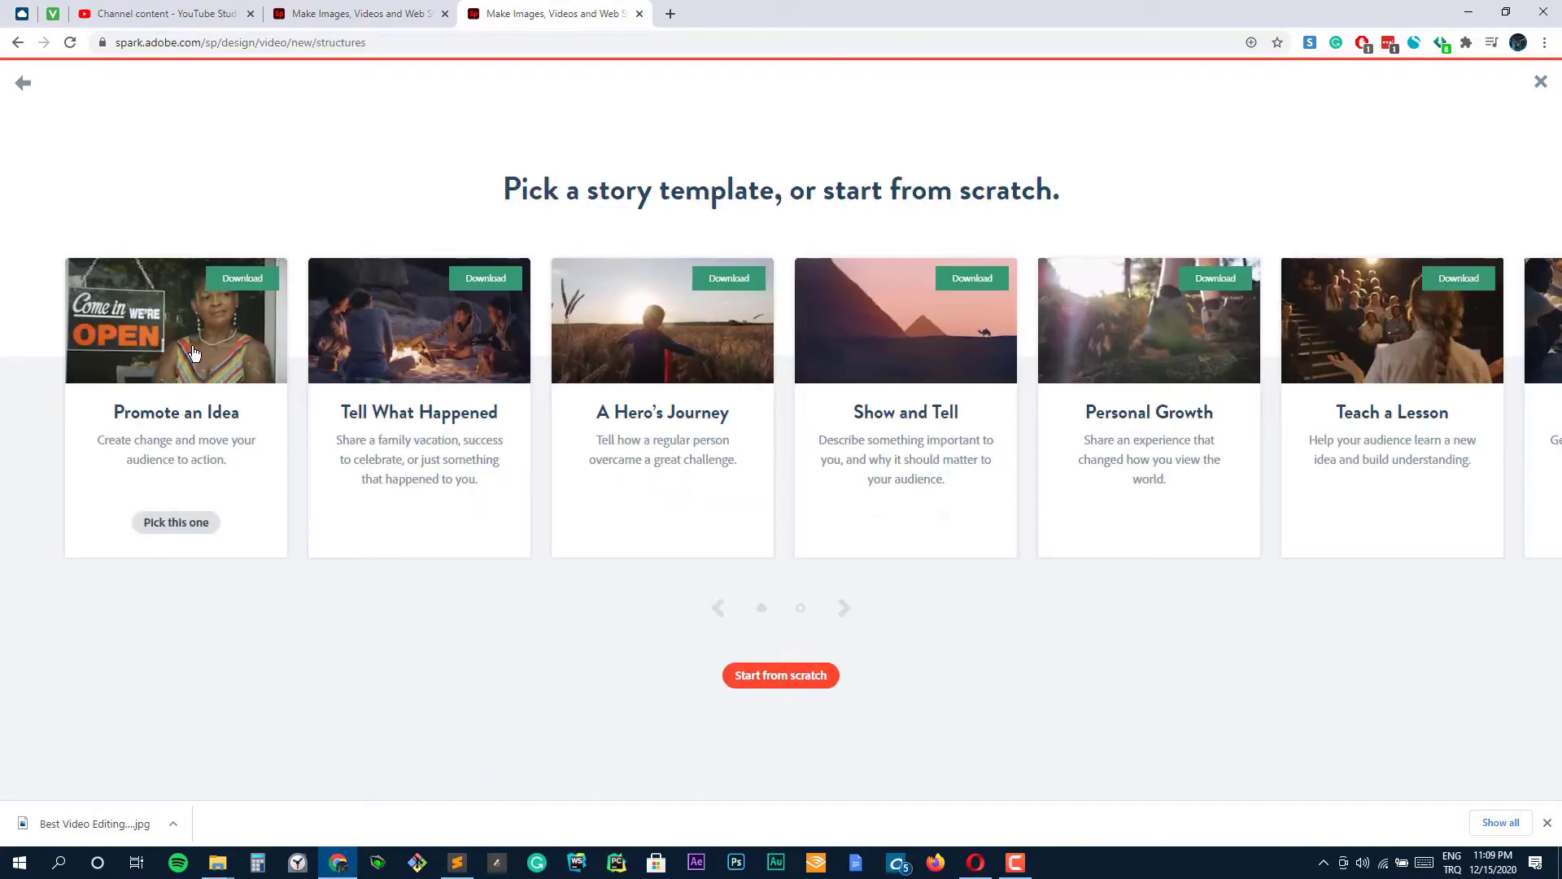
mouse_move(418, 372)
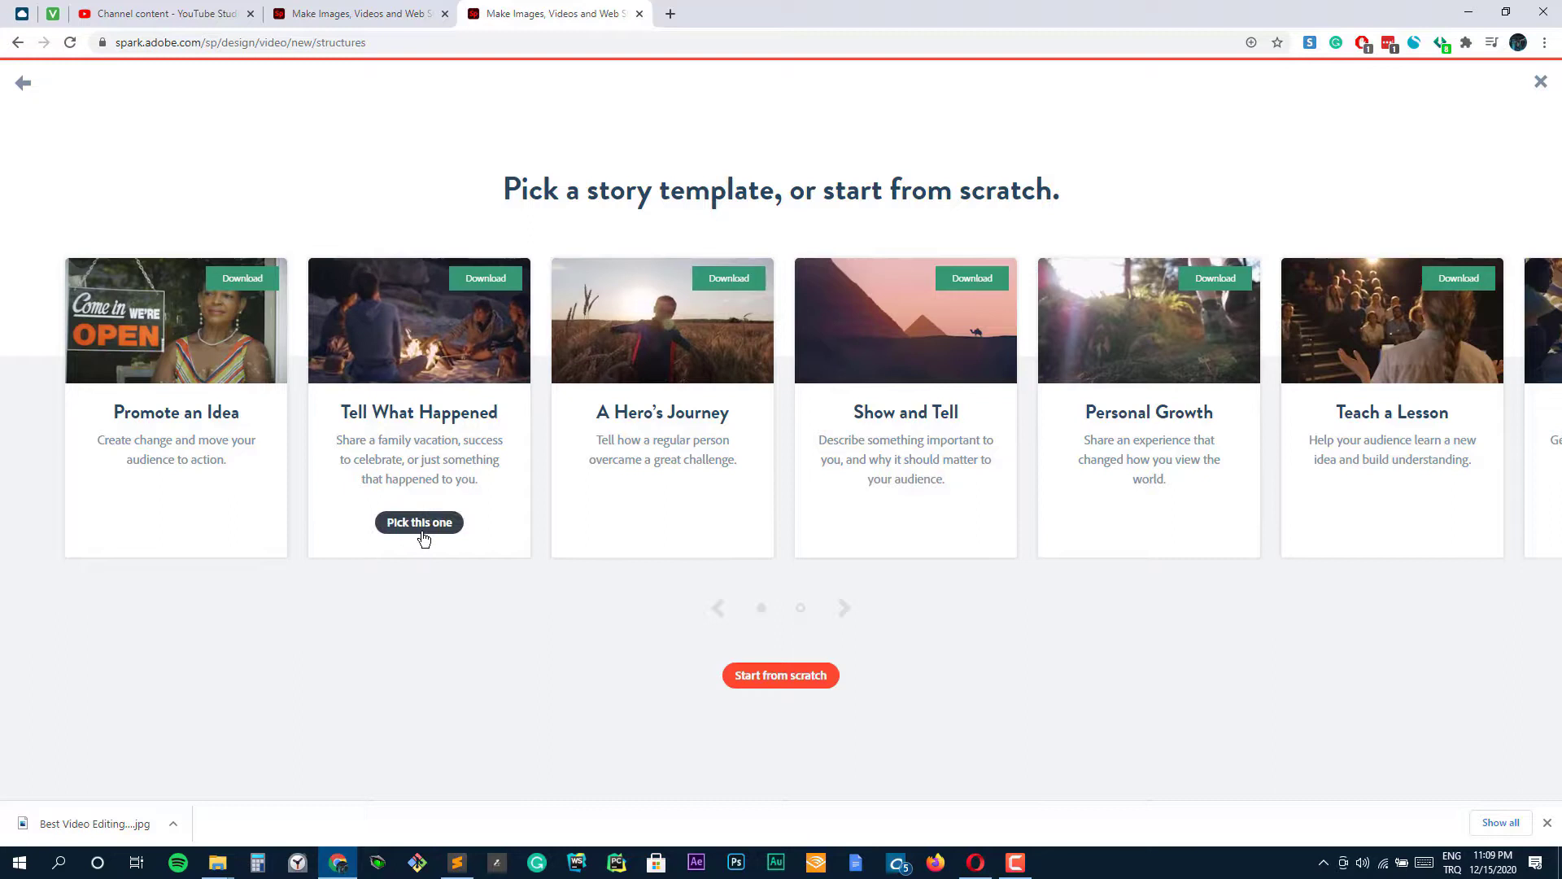
Pick the Tell What Happened story template to start the video.
left_click(418, 522)
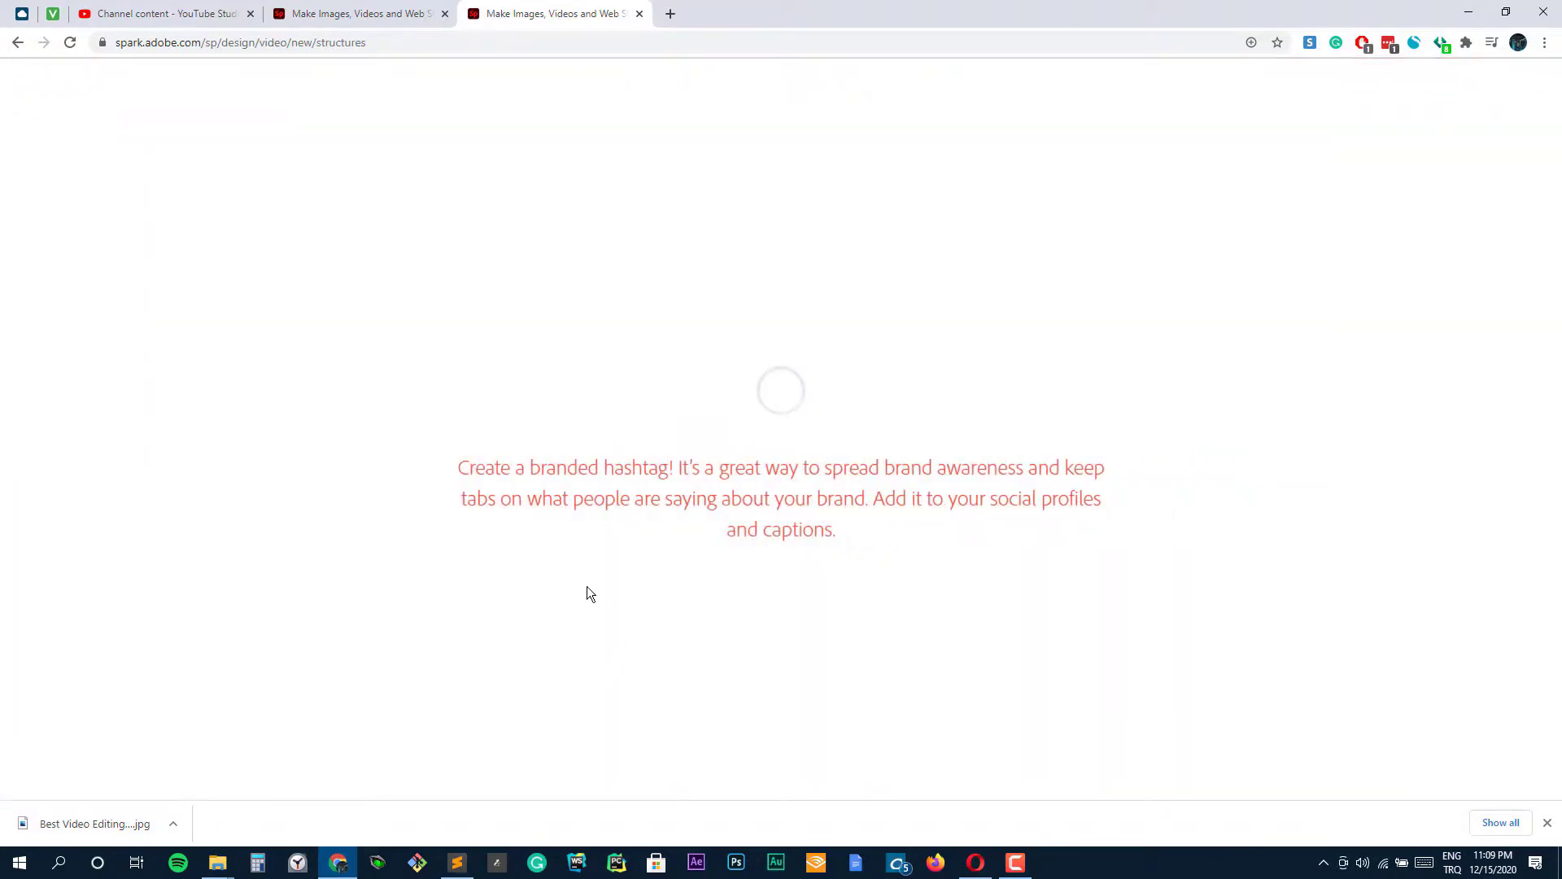
mouse_move(573, 588)
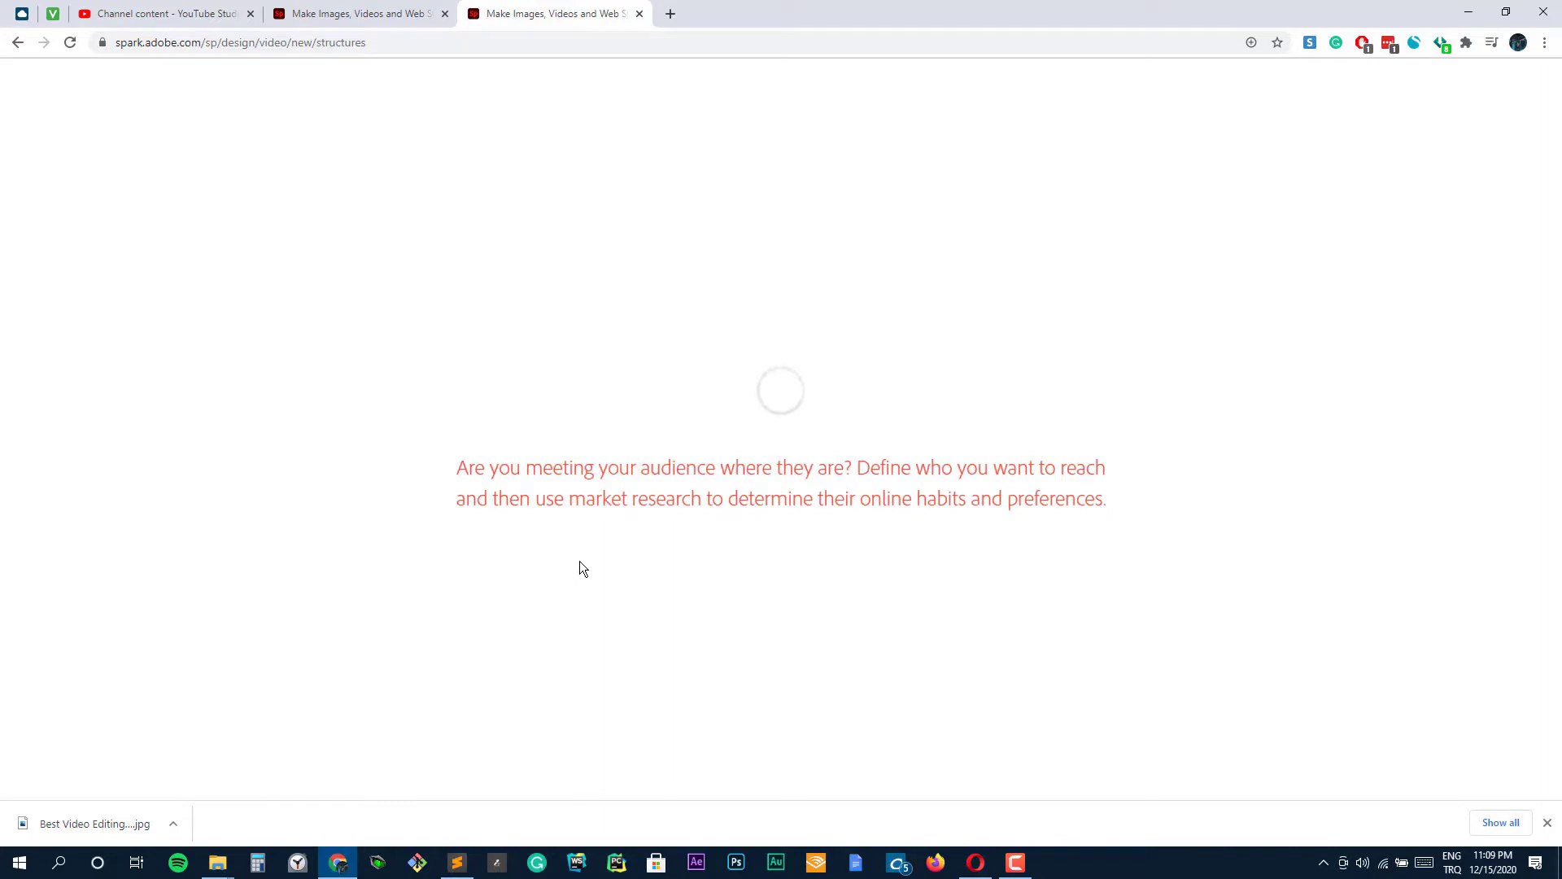
mouse_move(603, 383)
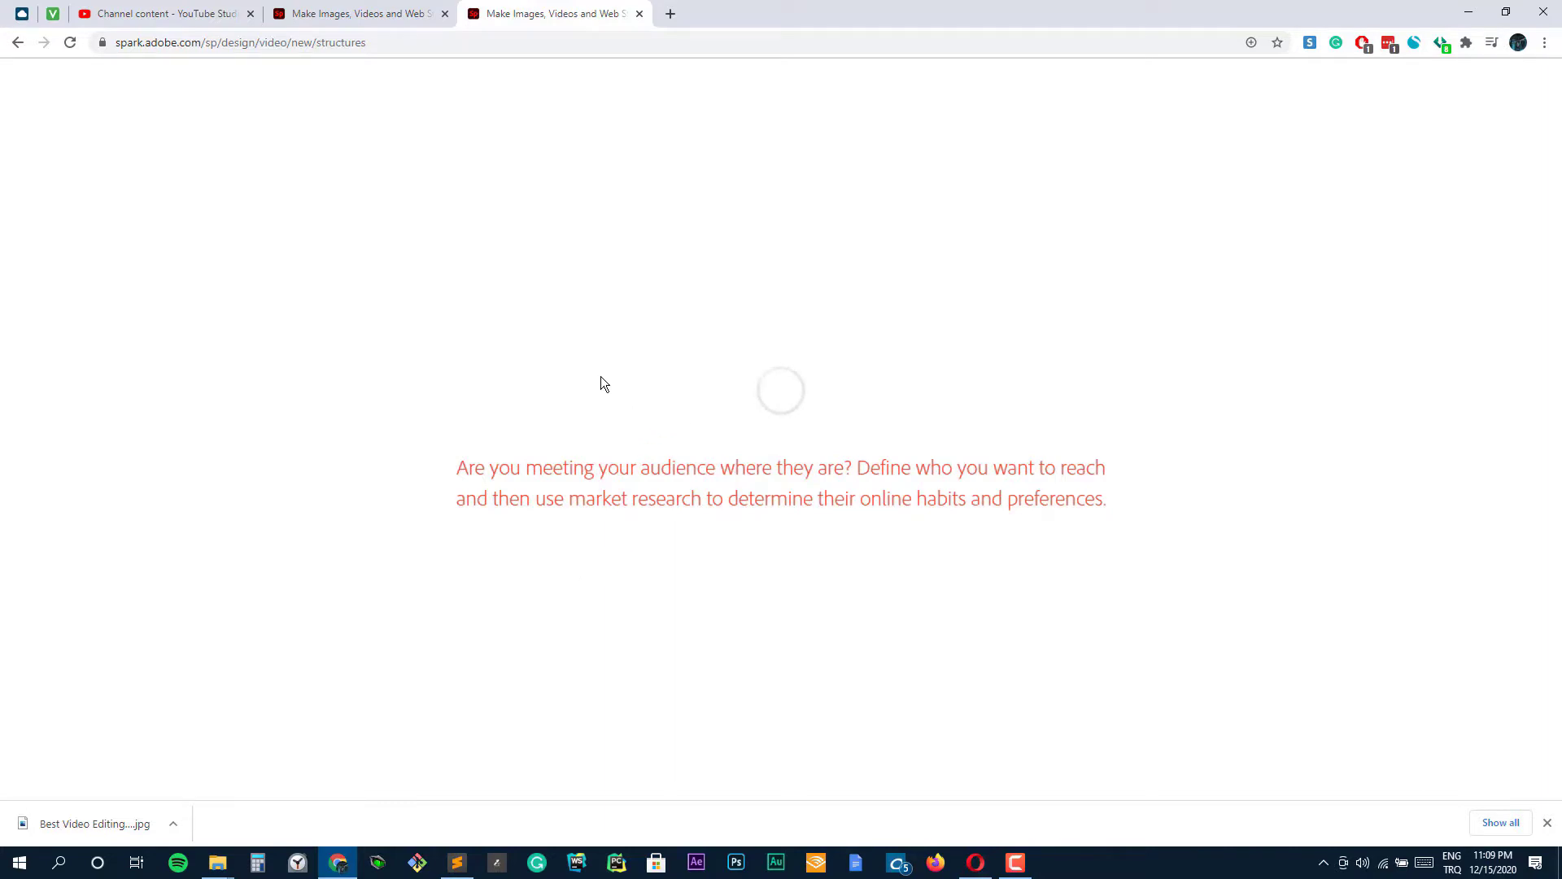
mouse_move(556, 371)
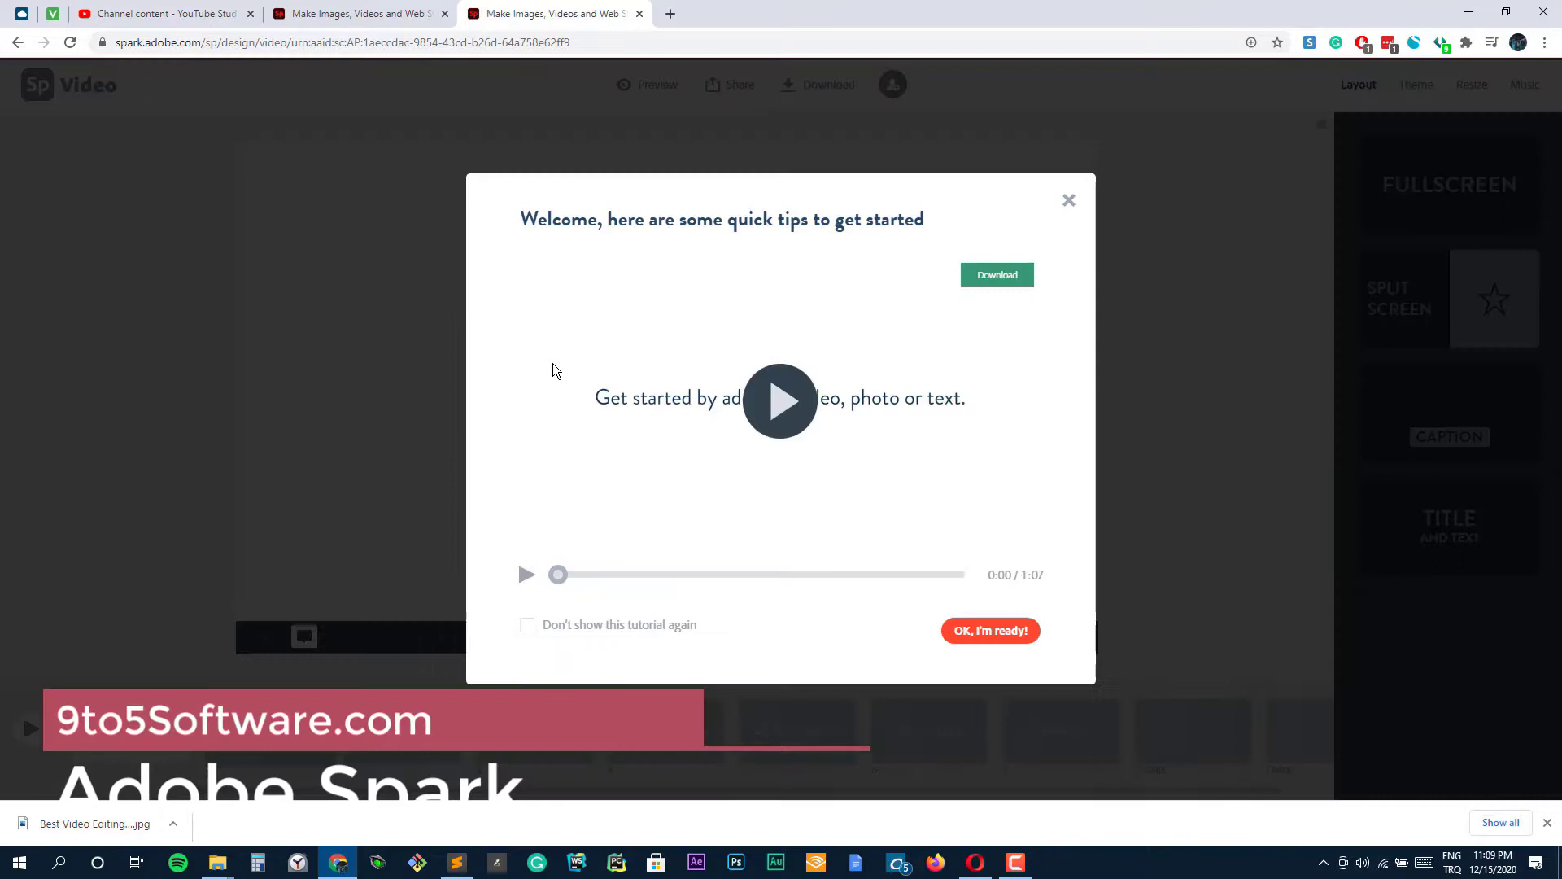
mouse_move(527, 582)
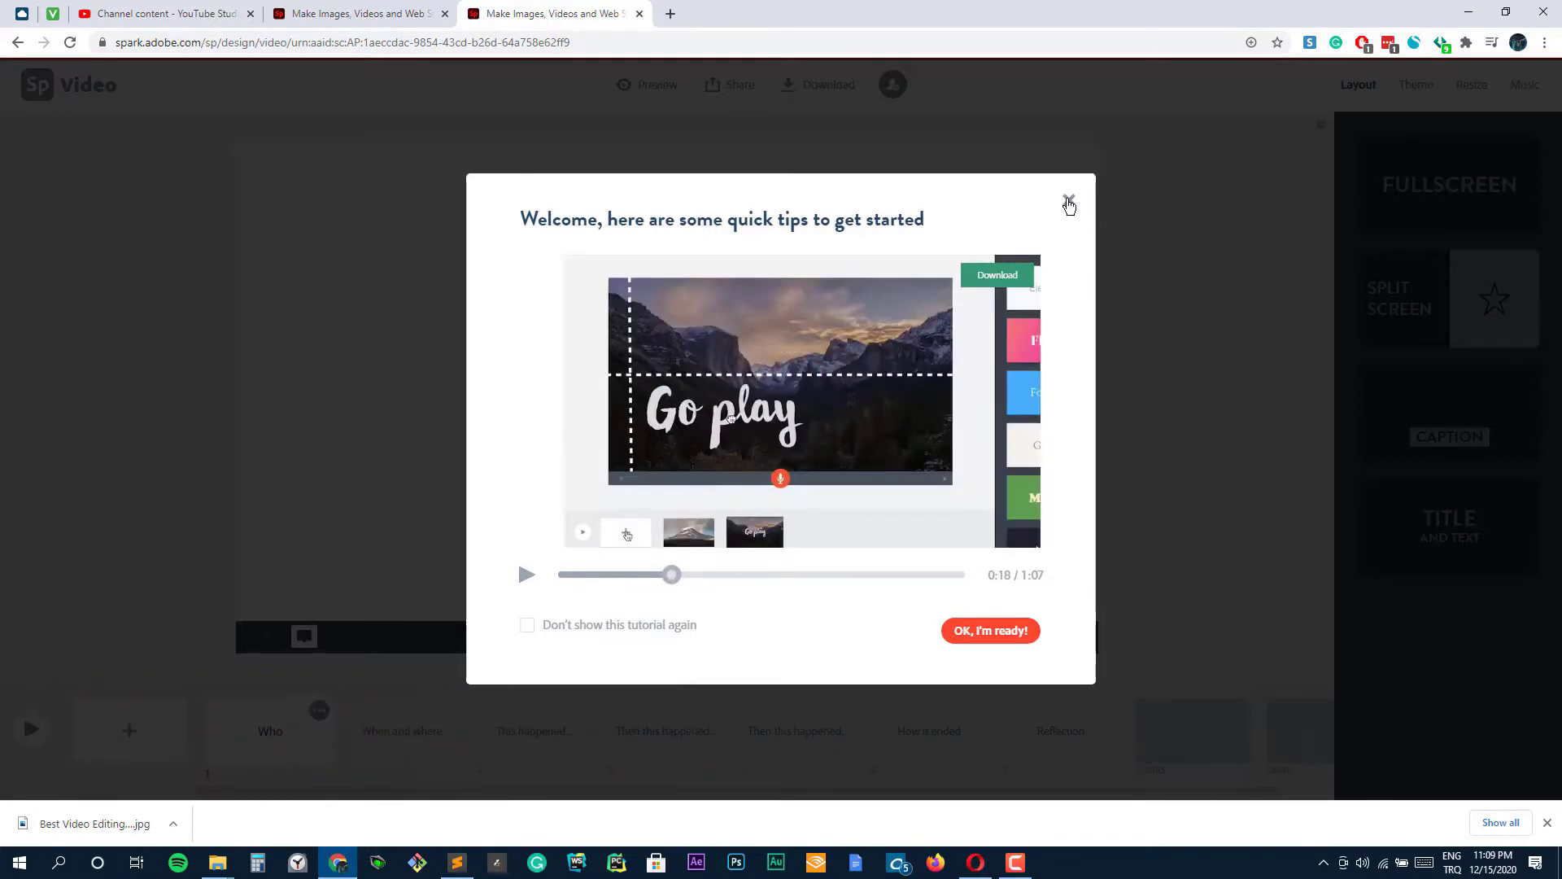
Close the quick tips dialog to reveal the story slides starting with Who.
left_click(1070, 200)
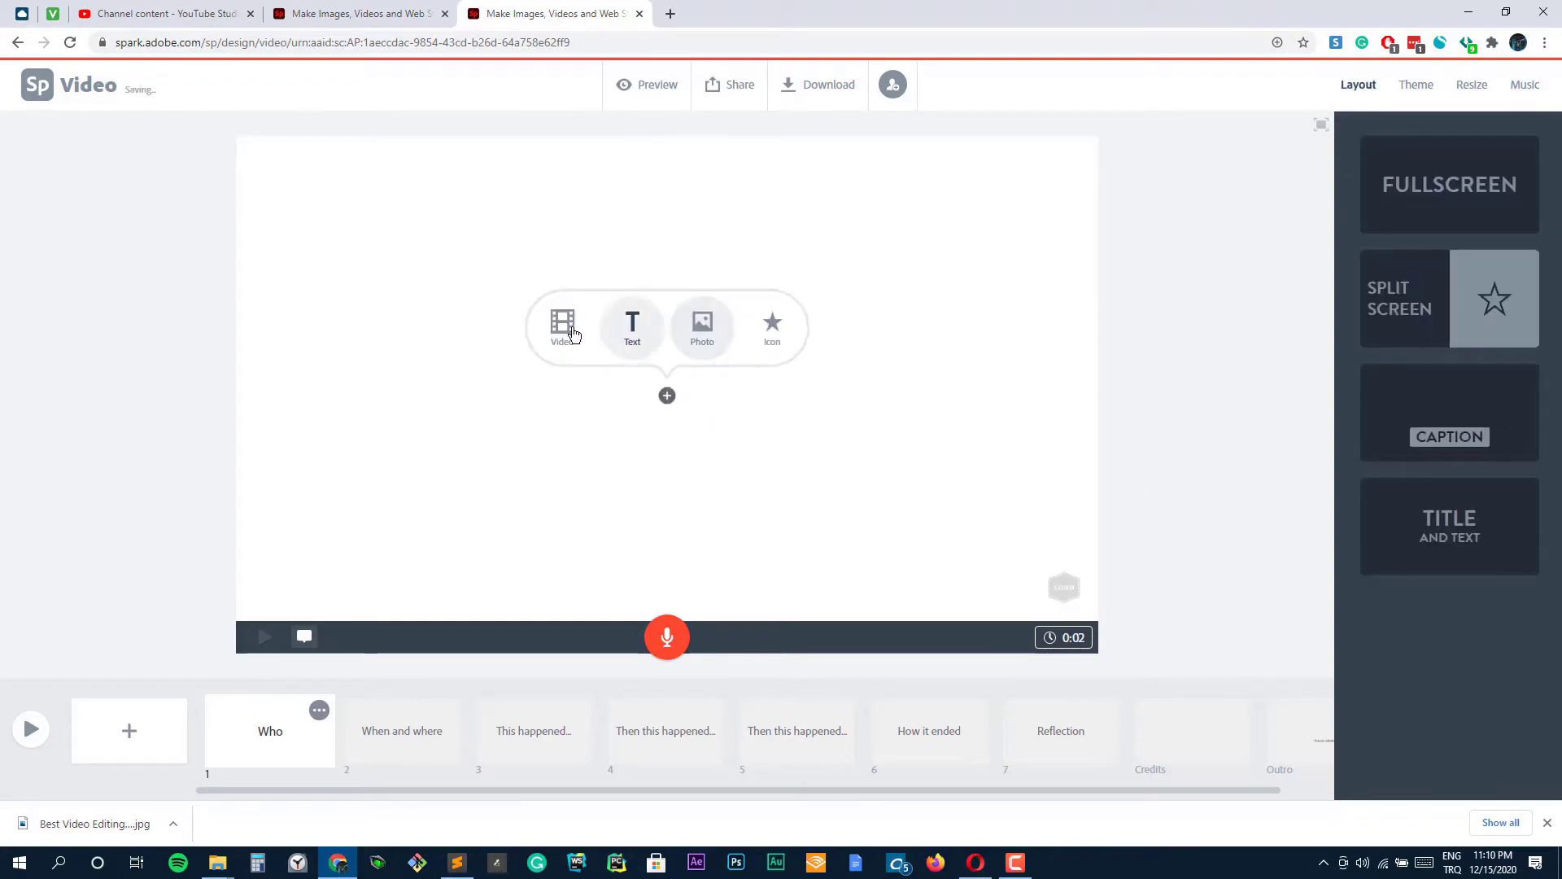
left_click(562, 329)
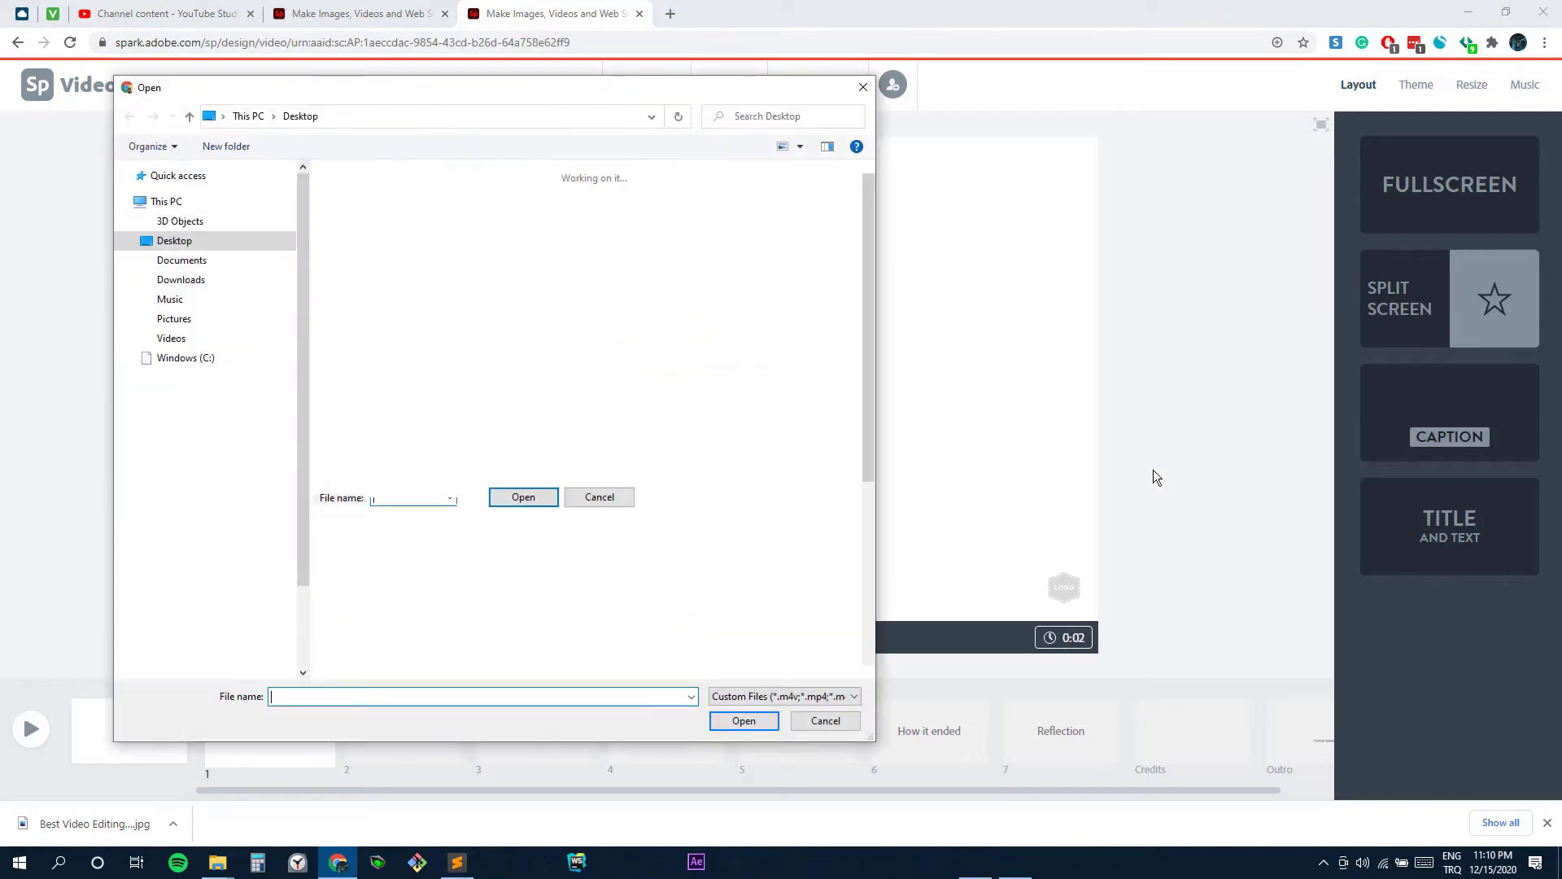
left_click(599, 497)
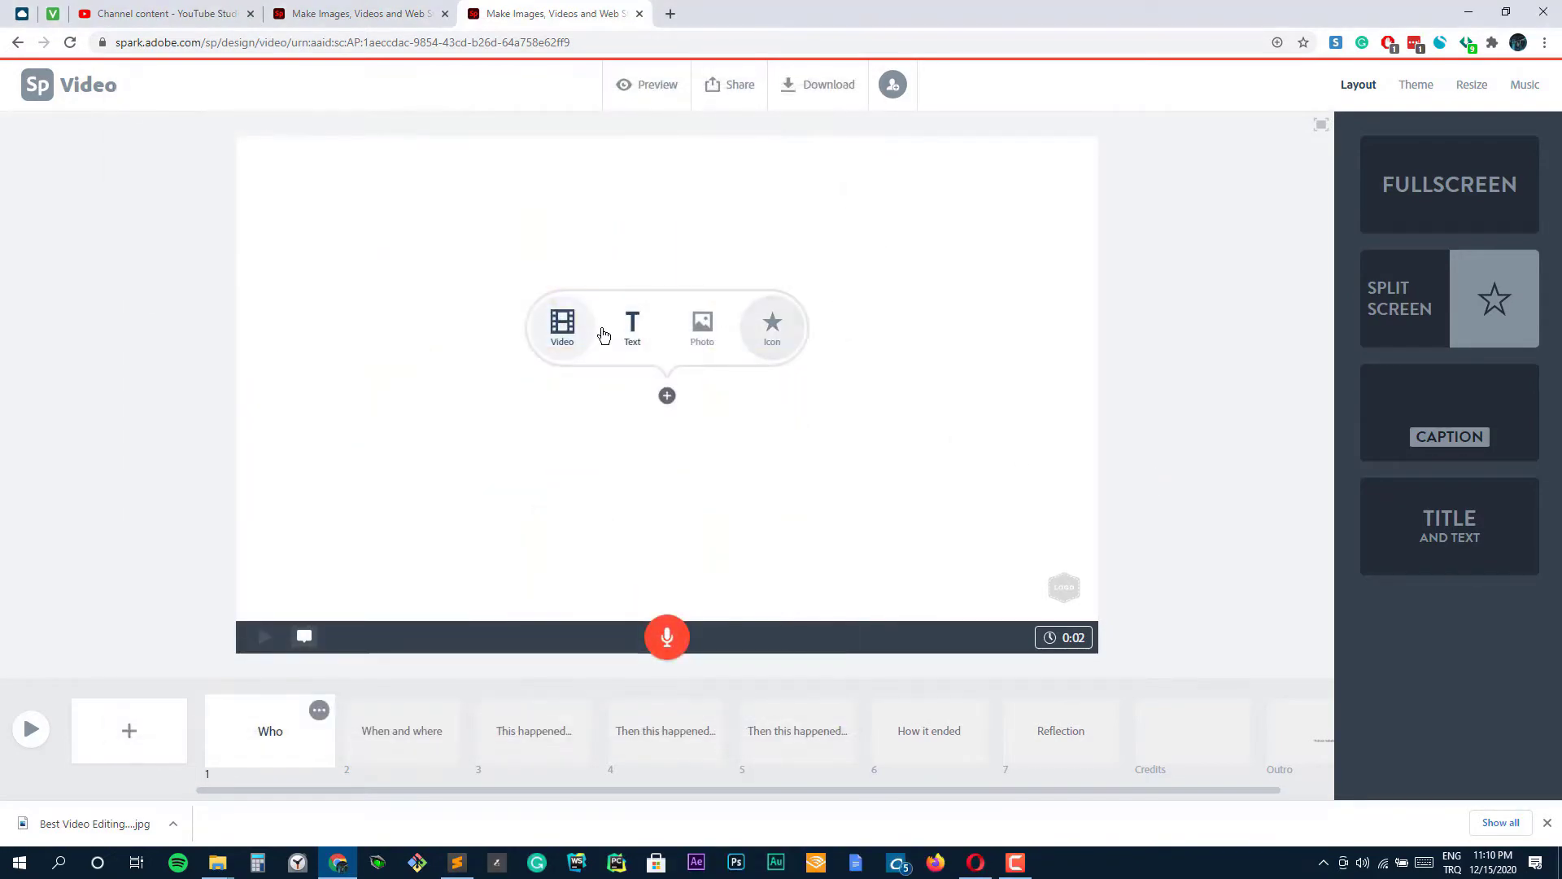
left_click(561, 329)
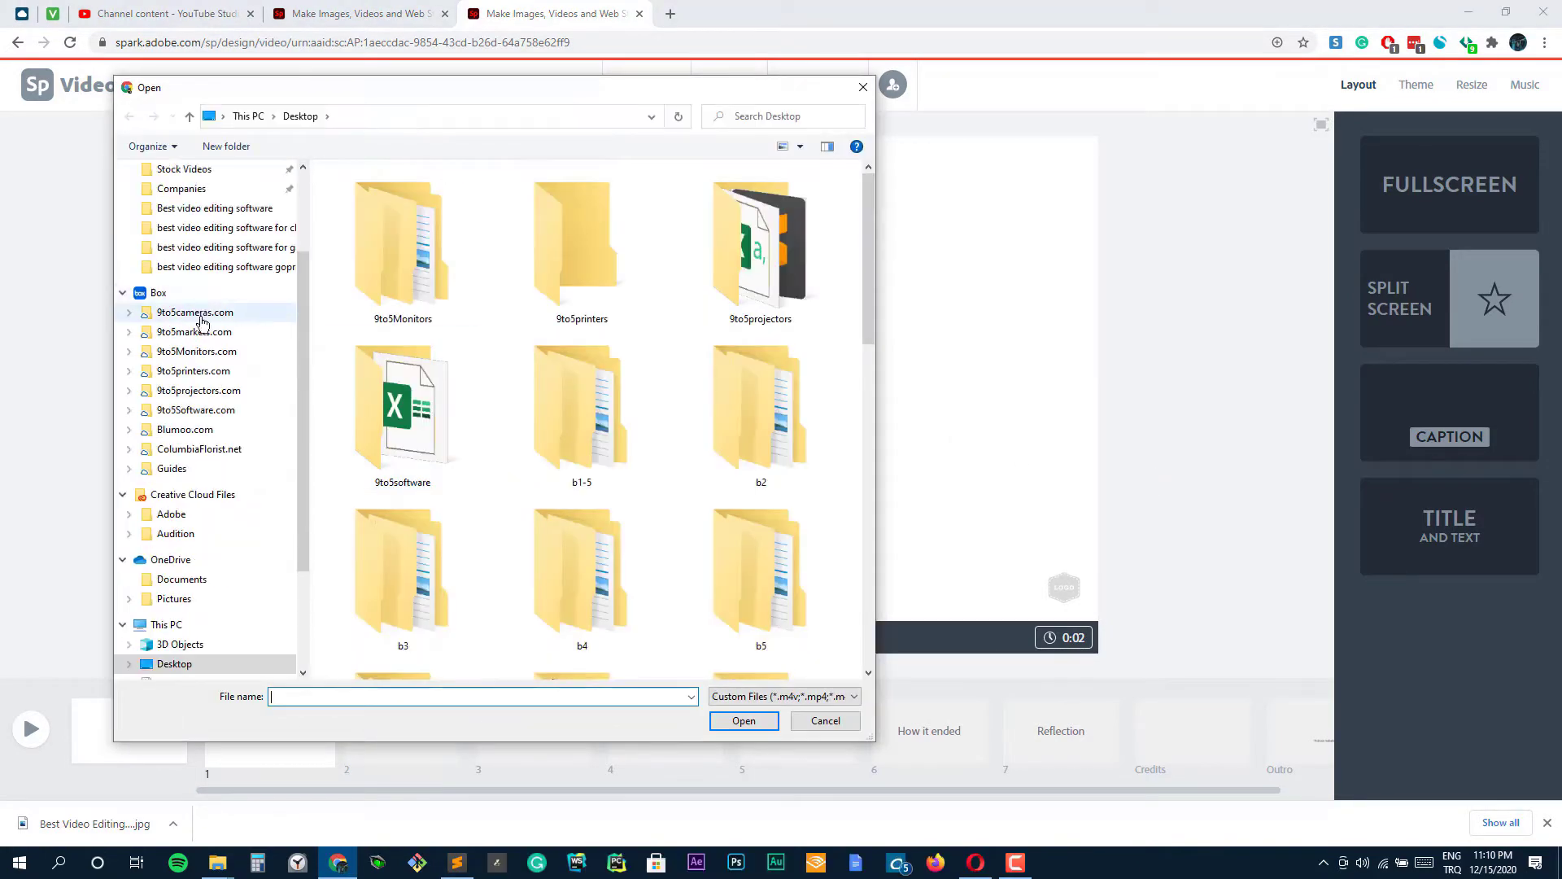
left_click(182, 240)
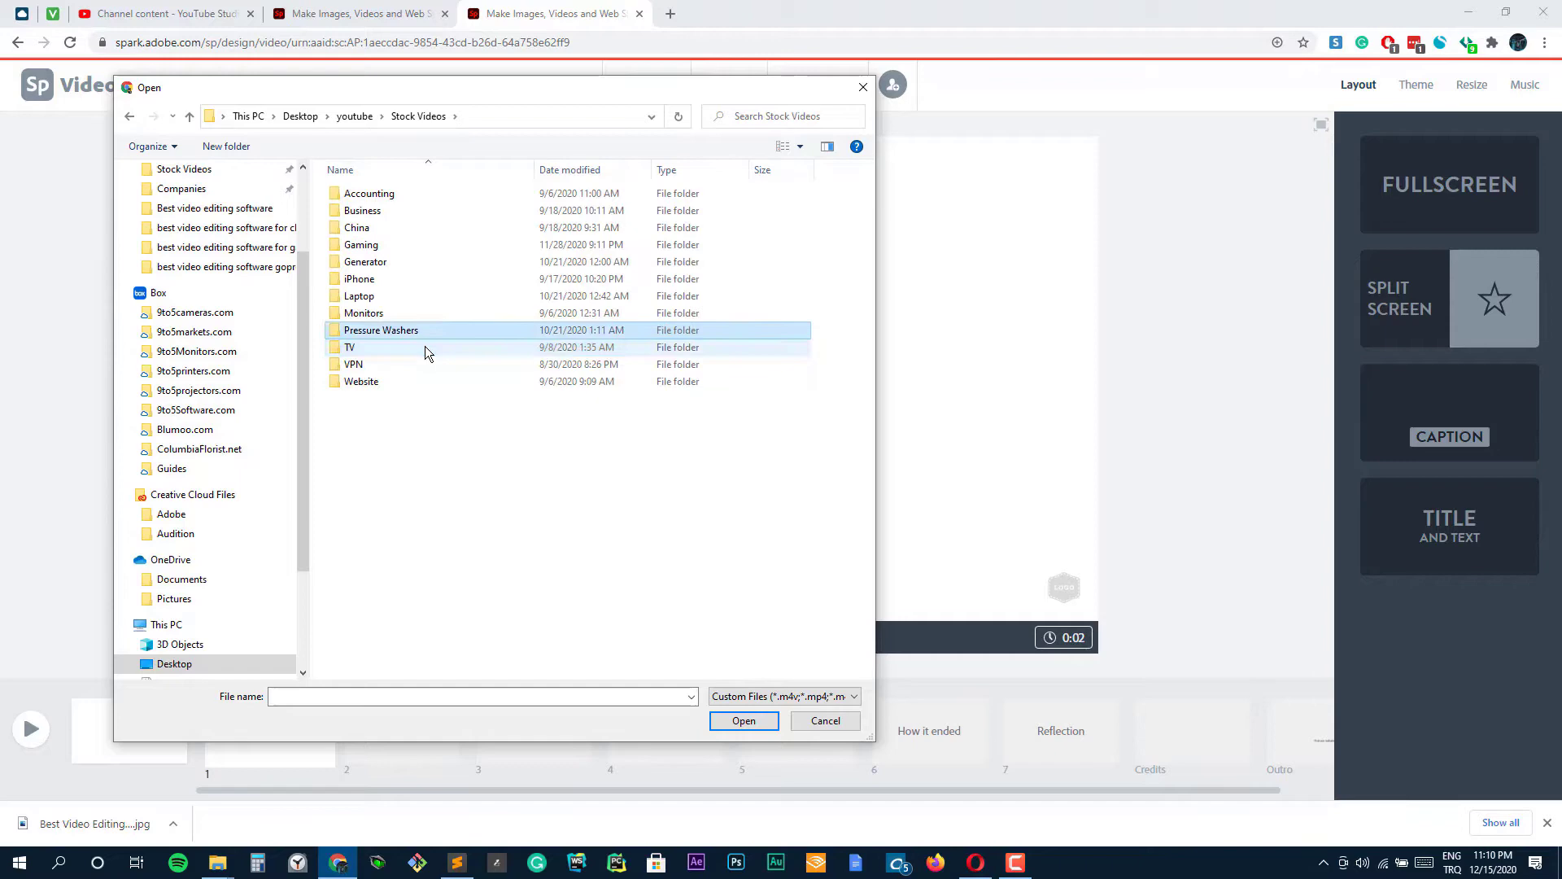
double_click(363, 313)
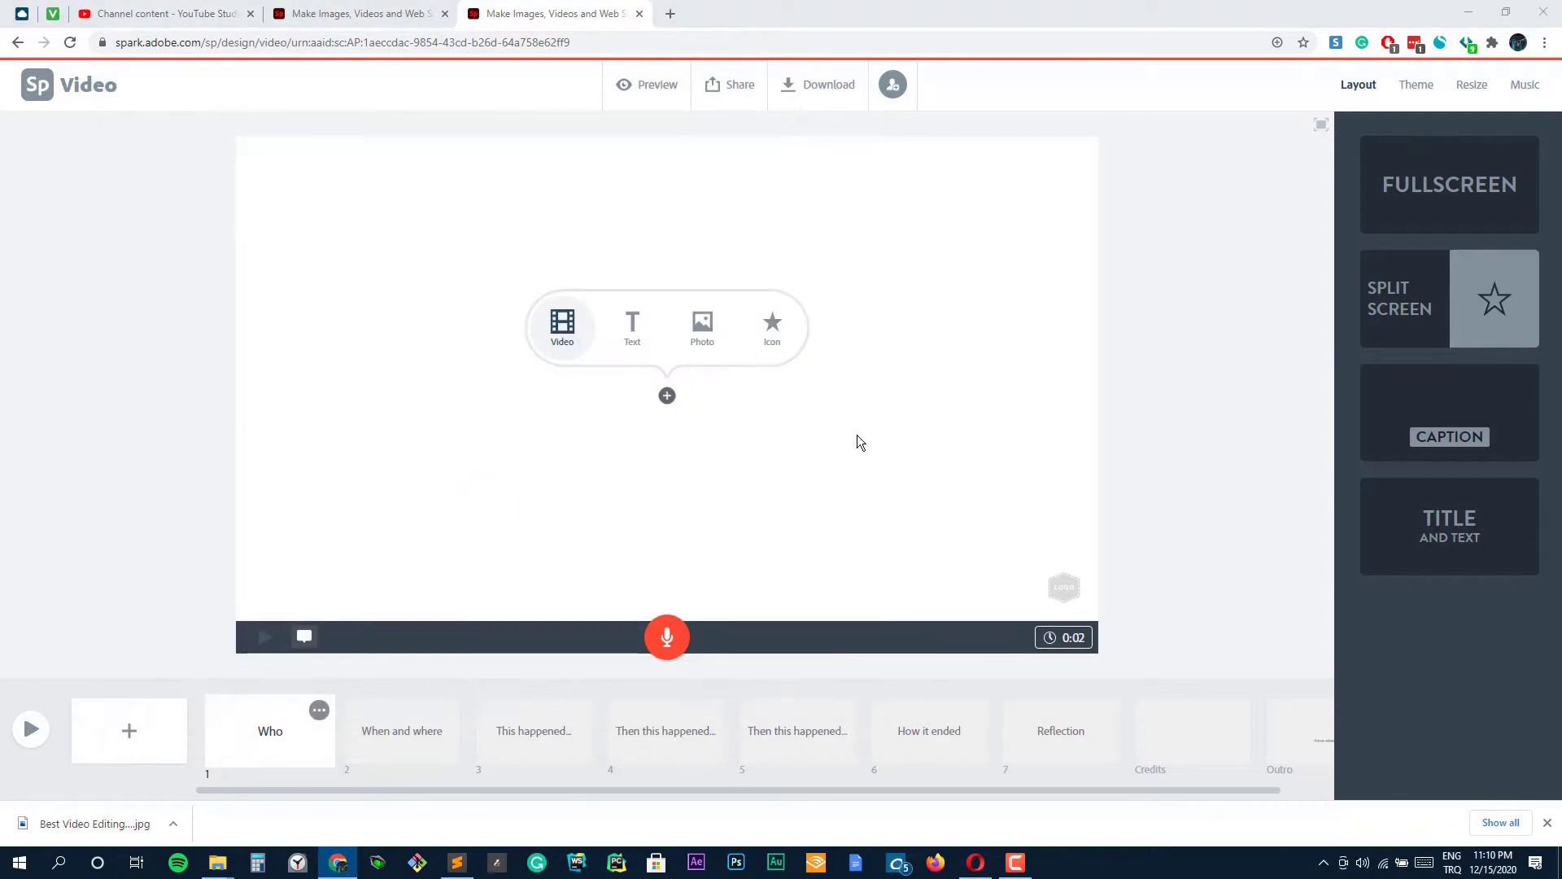
left_click(562, 327)
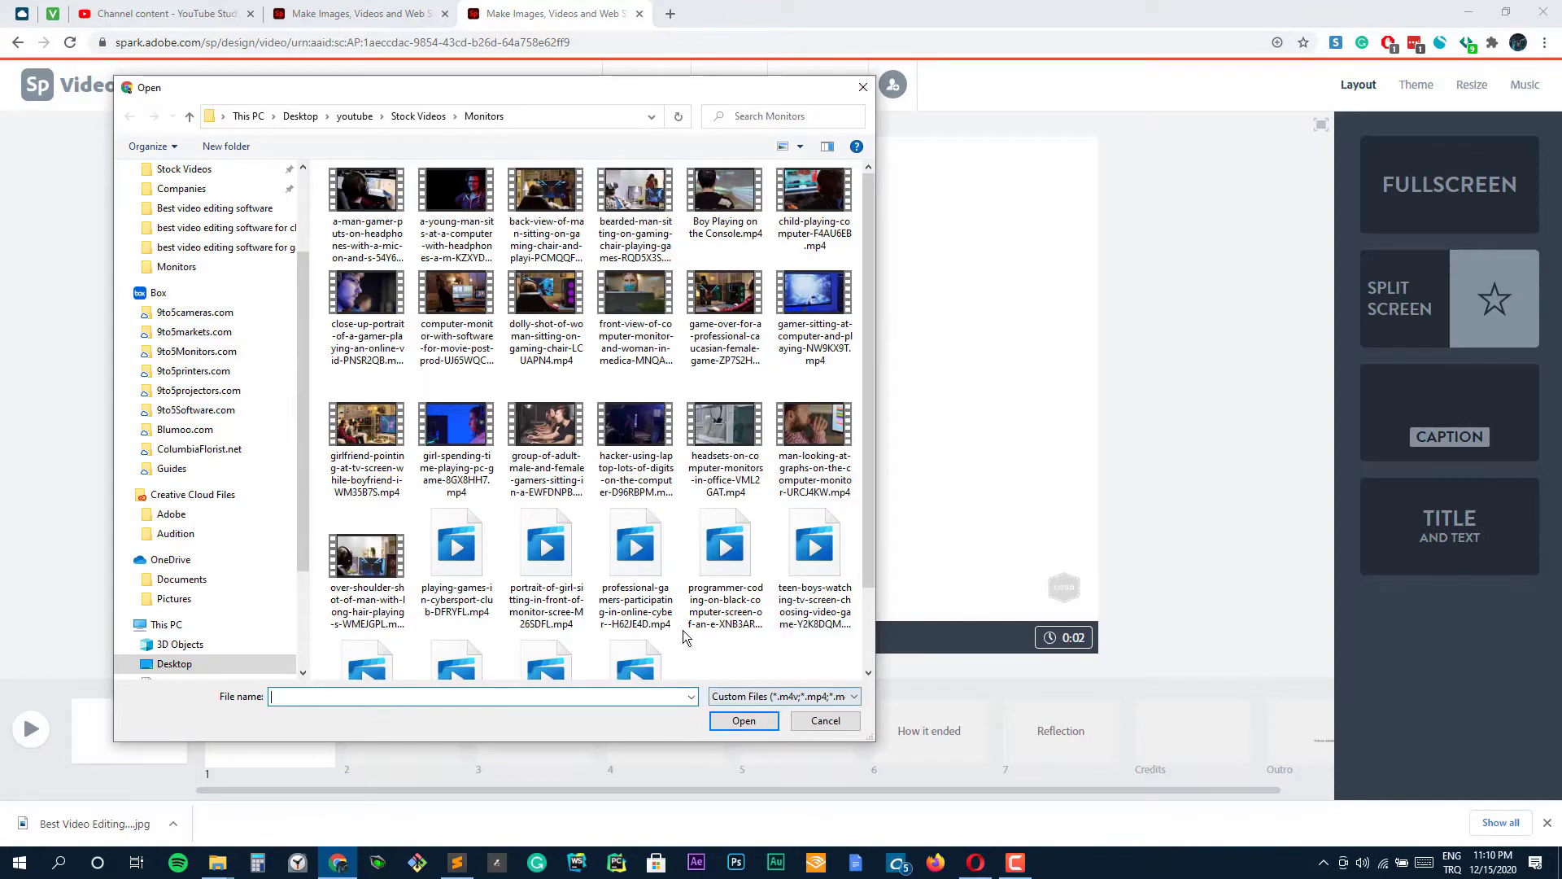
left_click(825, 720)
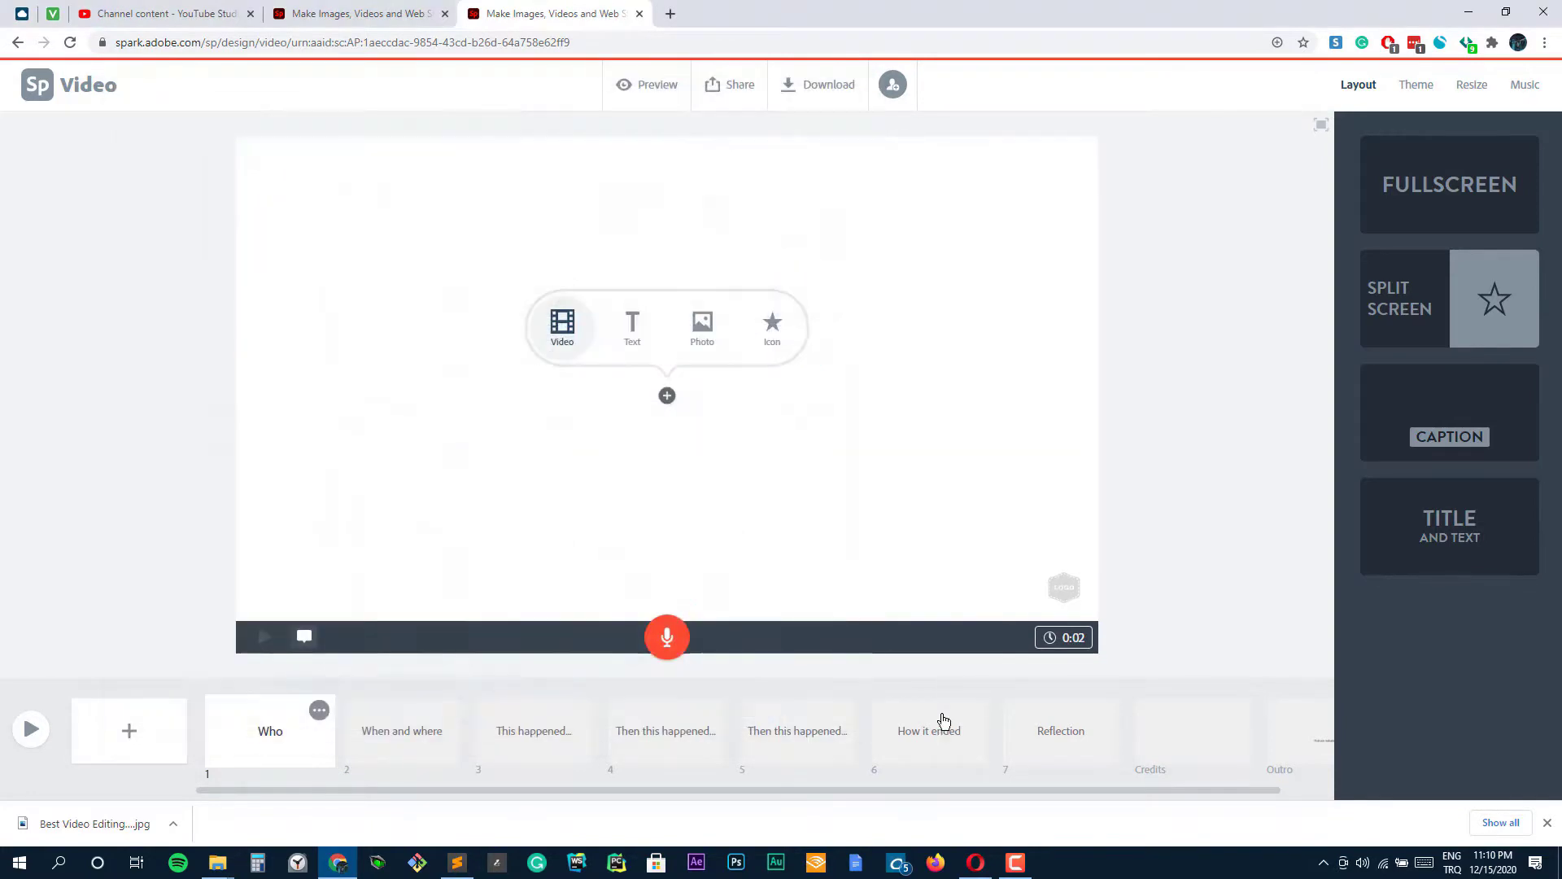
left_click(560, 328)
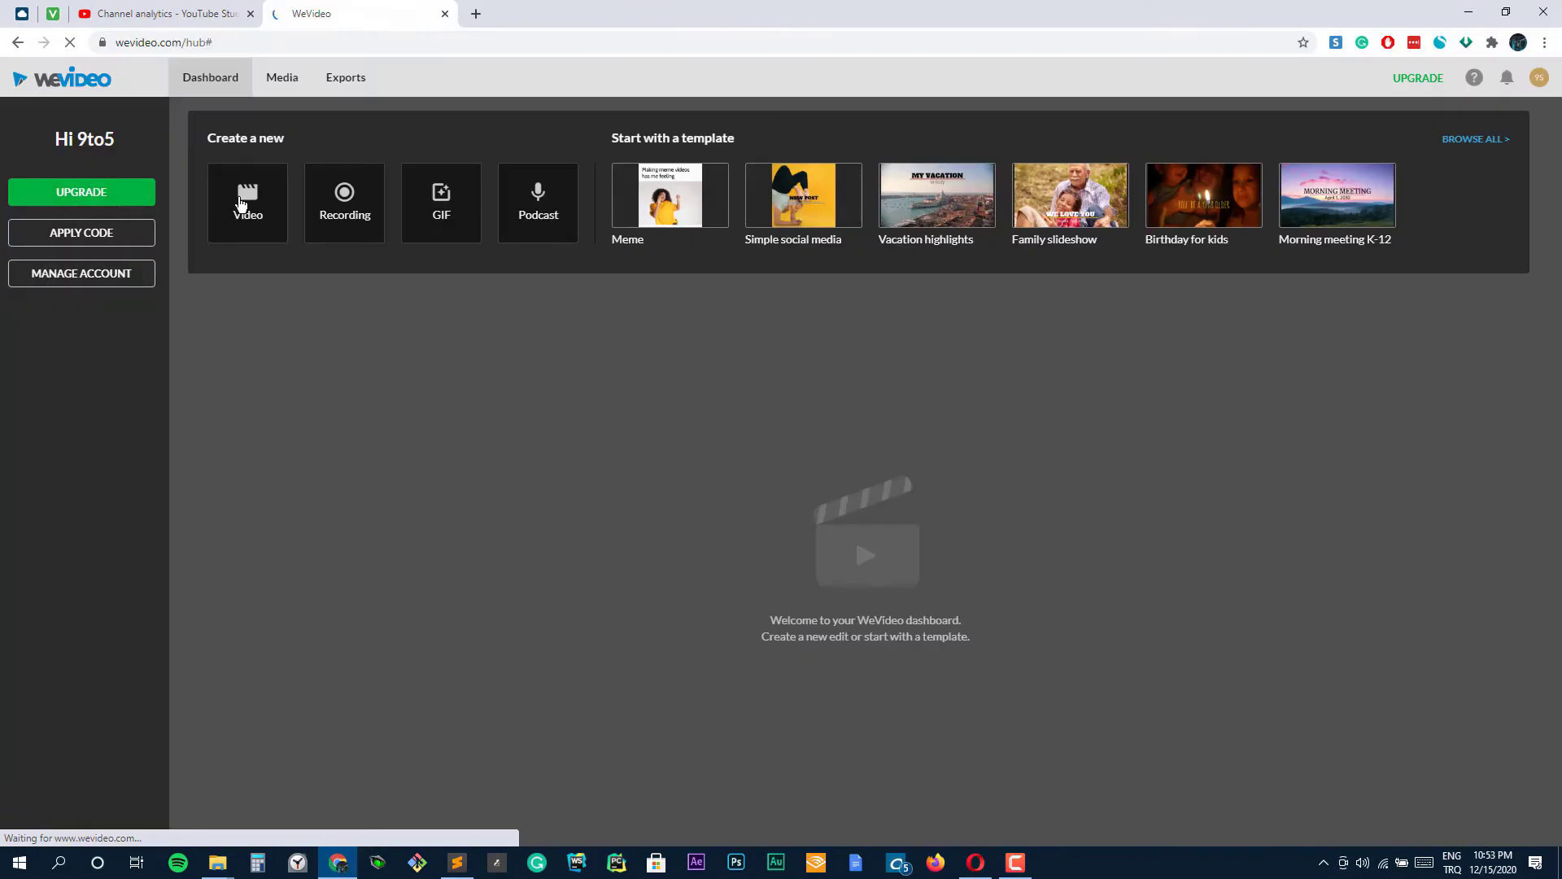
Start a new 16:9 video project, trying the 9:16 format first, and reach the stock media library.
left_click(247, 200)
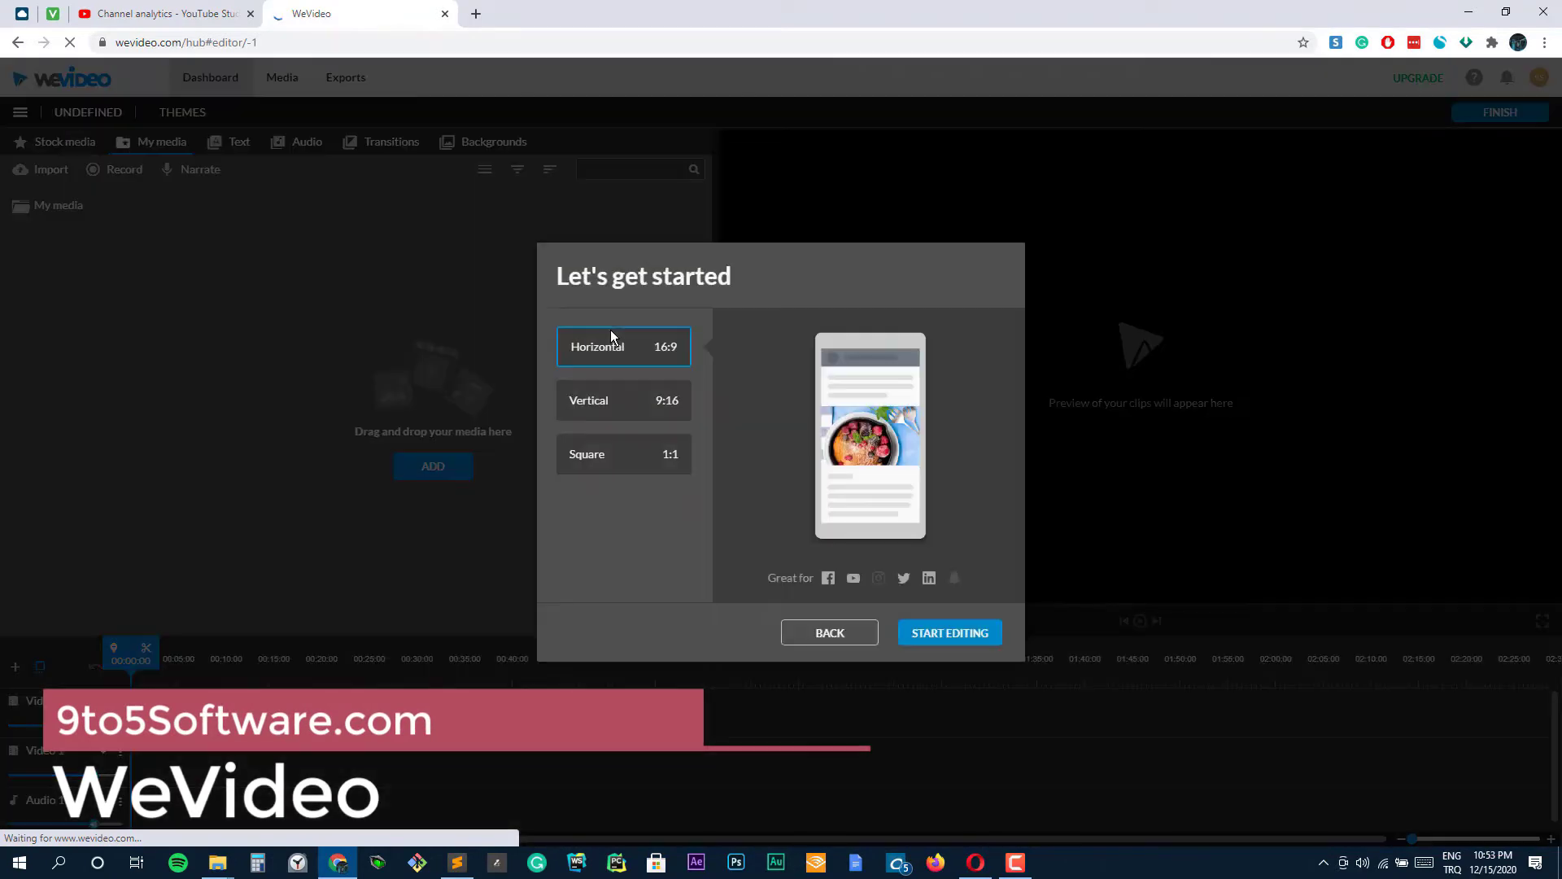
left_click(623, 399)
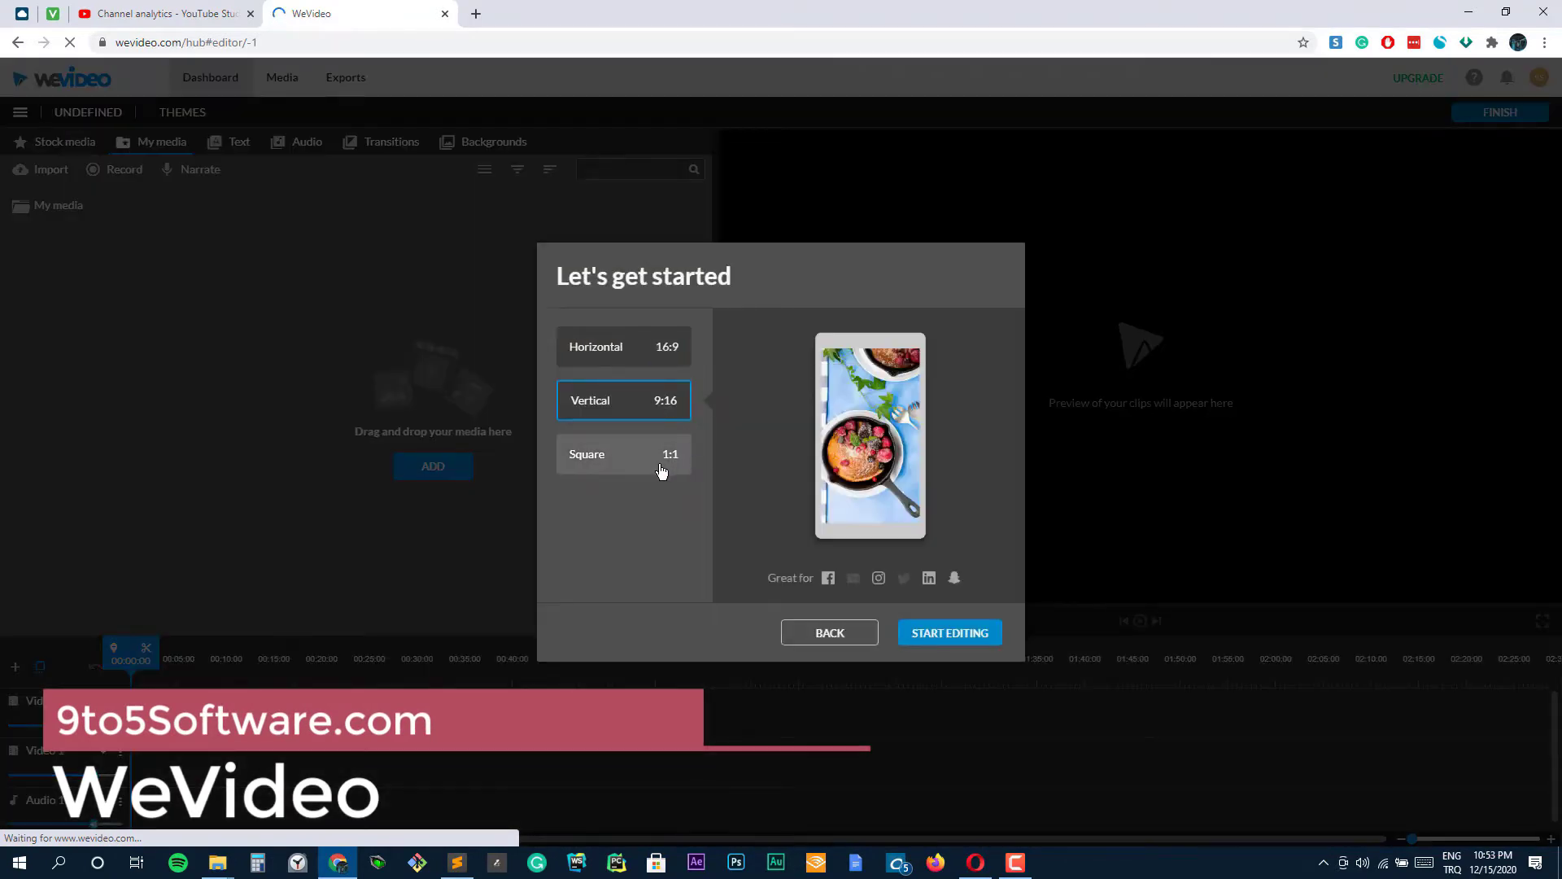
left_click(947, 632)
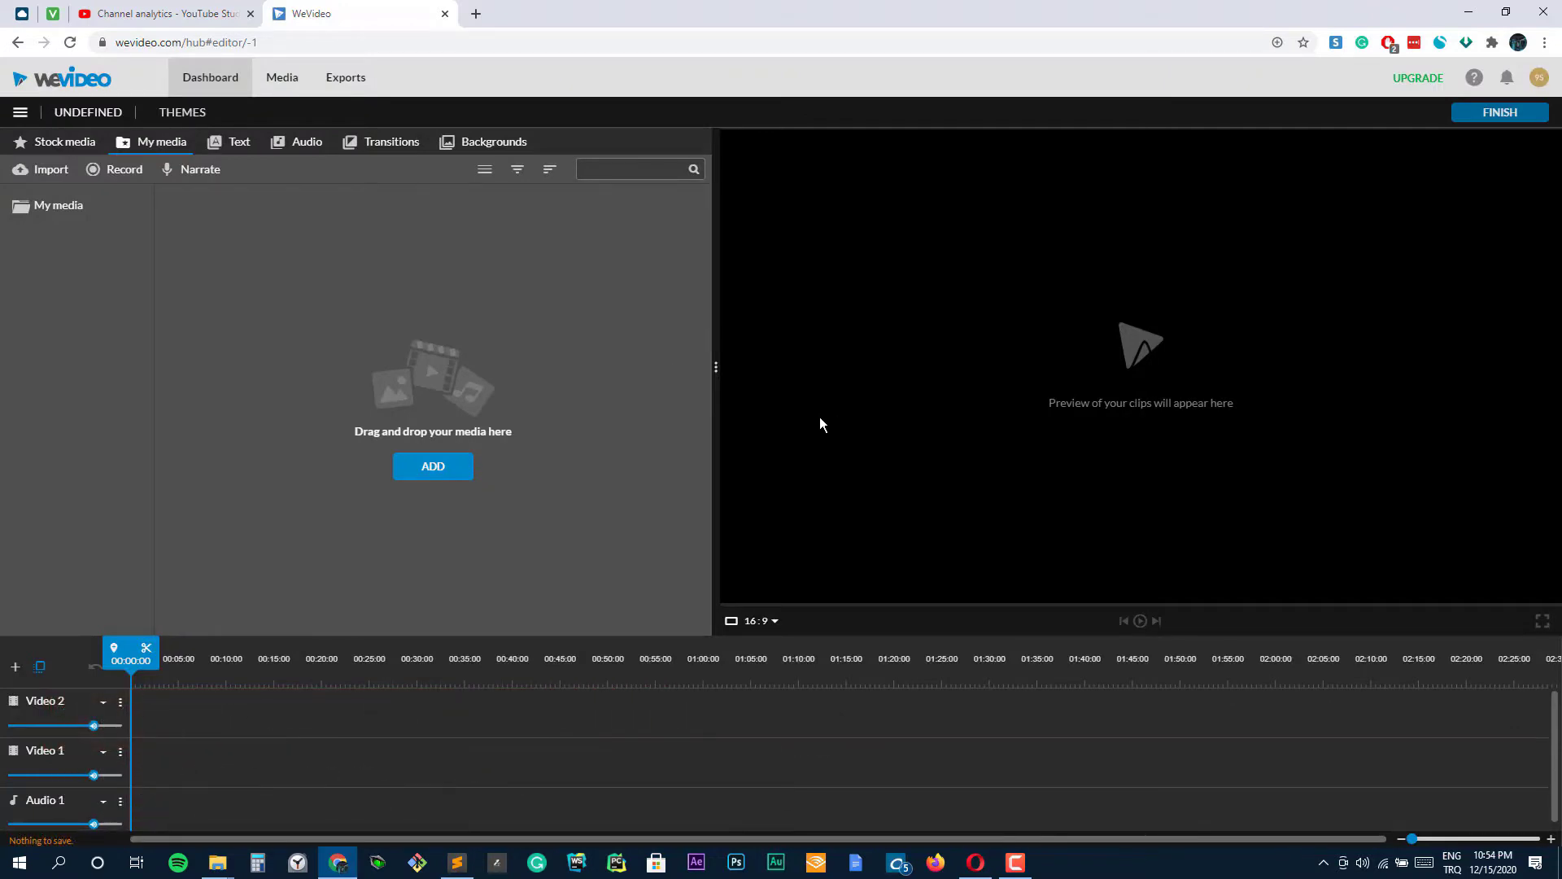
left_click(64, 142)
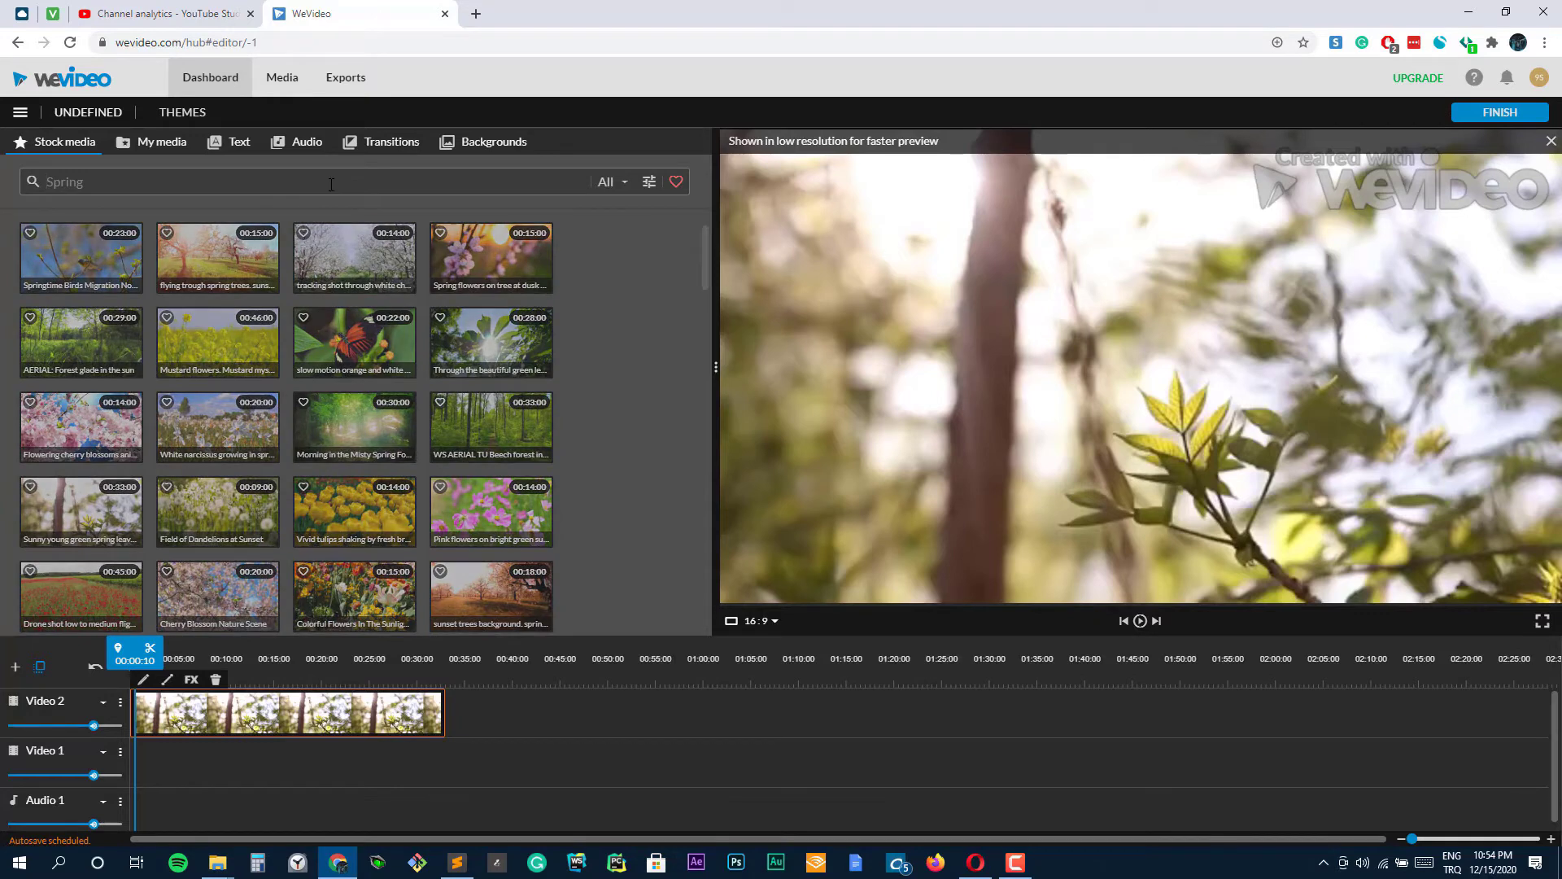
Search stock media for 'gaming' then 'laptop' and place a woman-on-laptop clip after the spring clip on Video 2.
type("gaming")
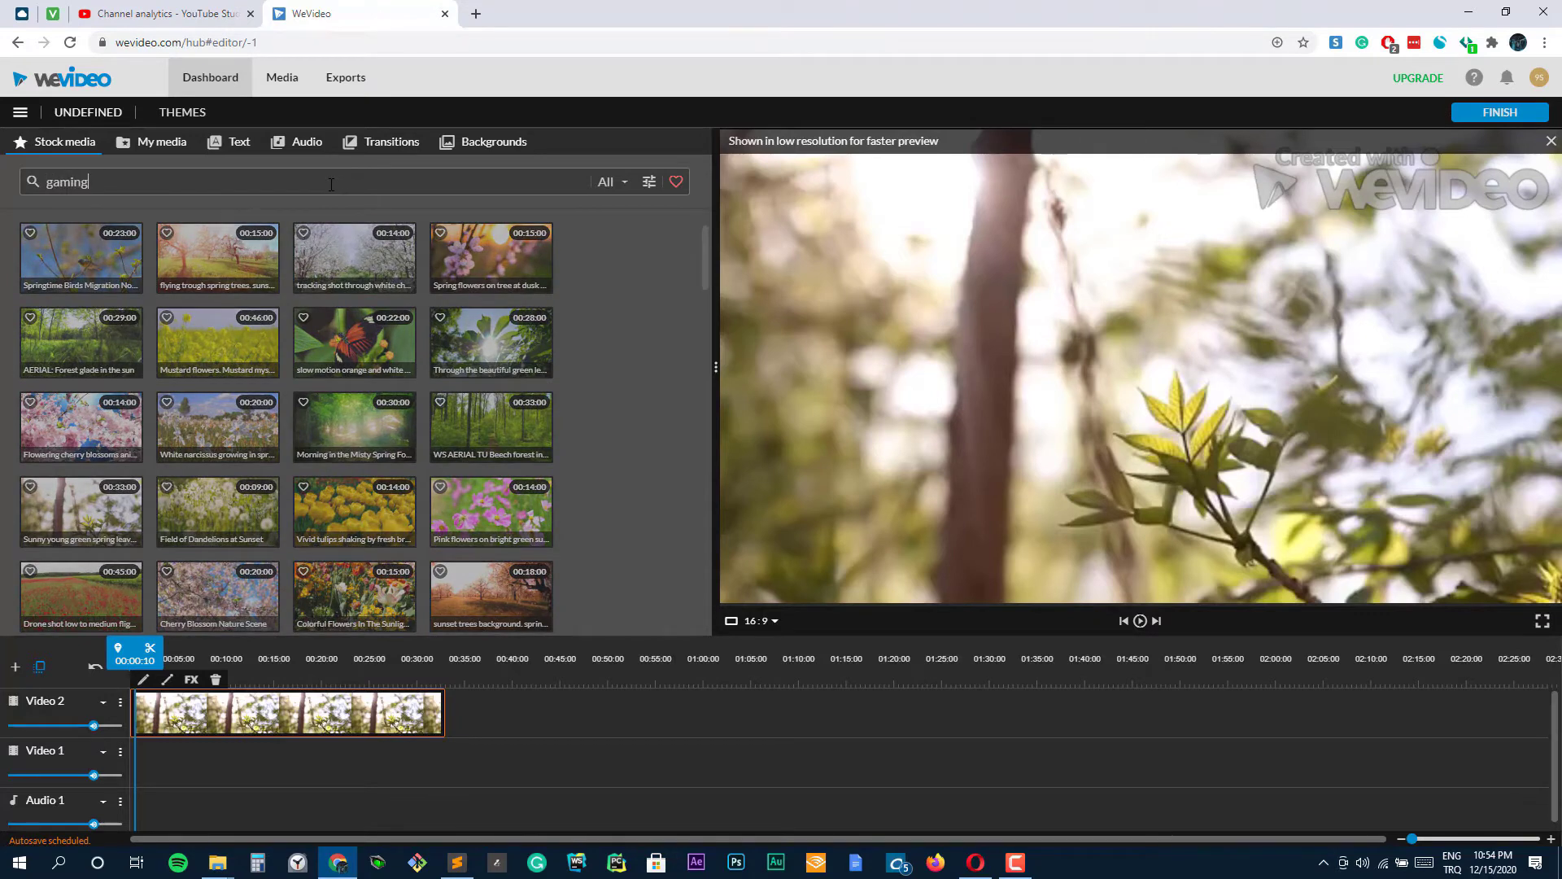
key("Enter")
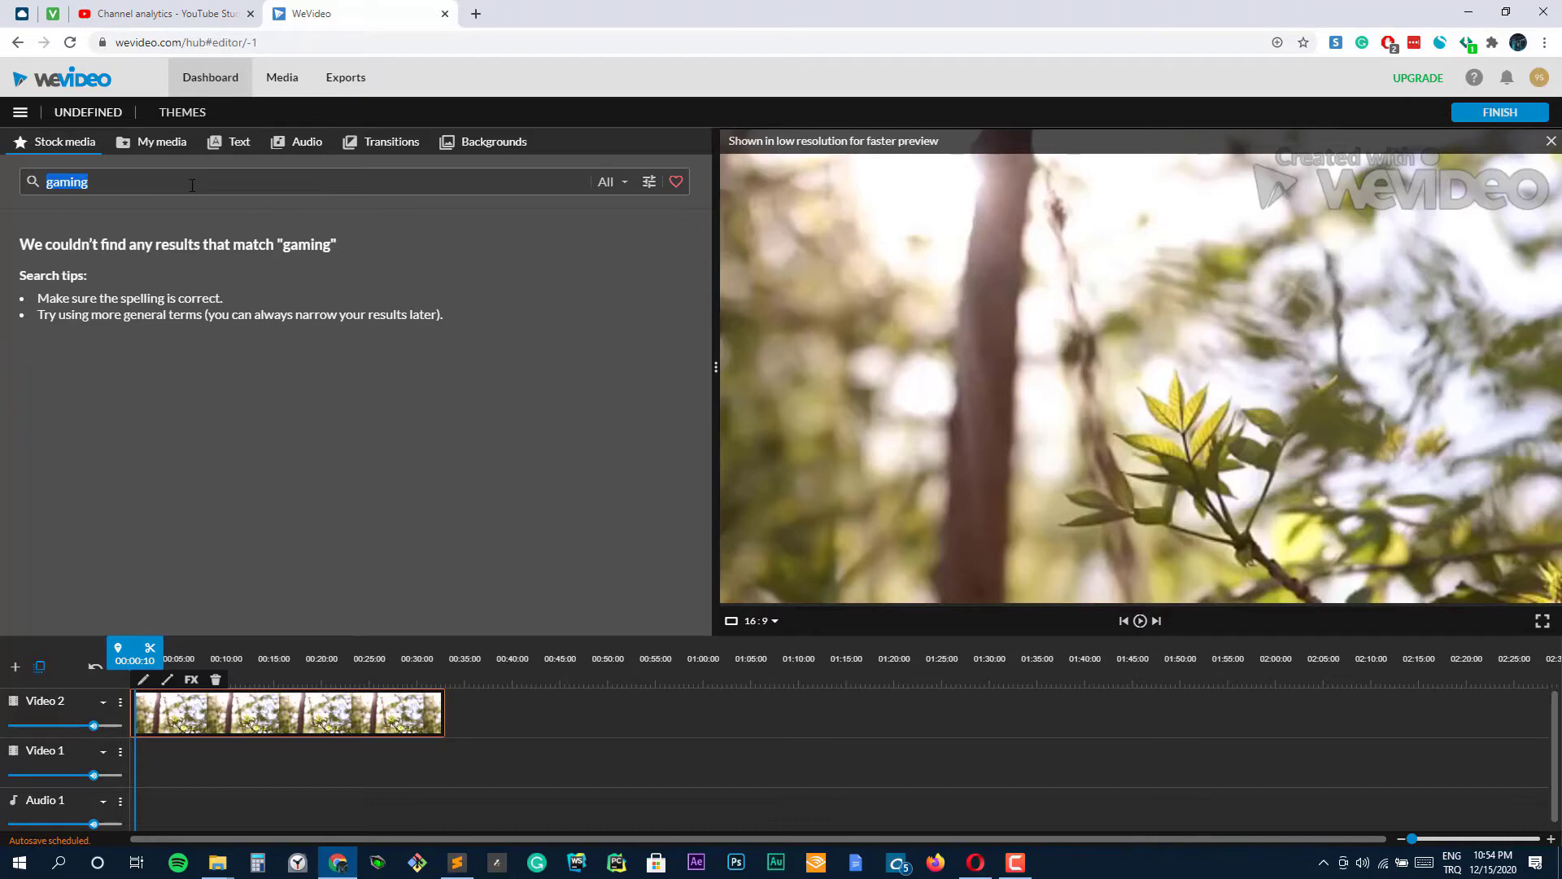
type("laptop")
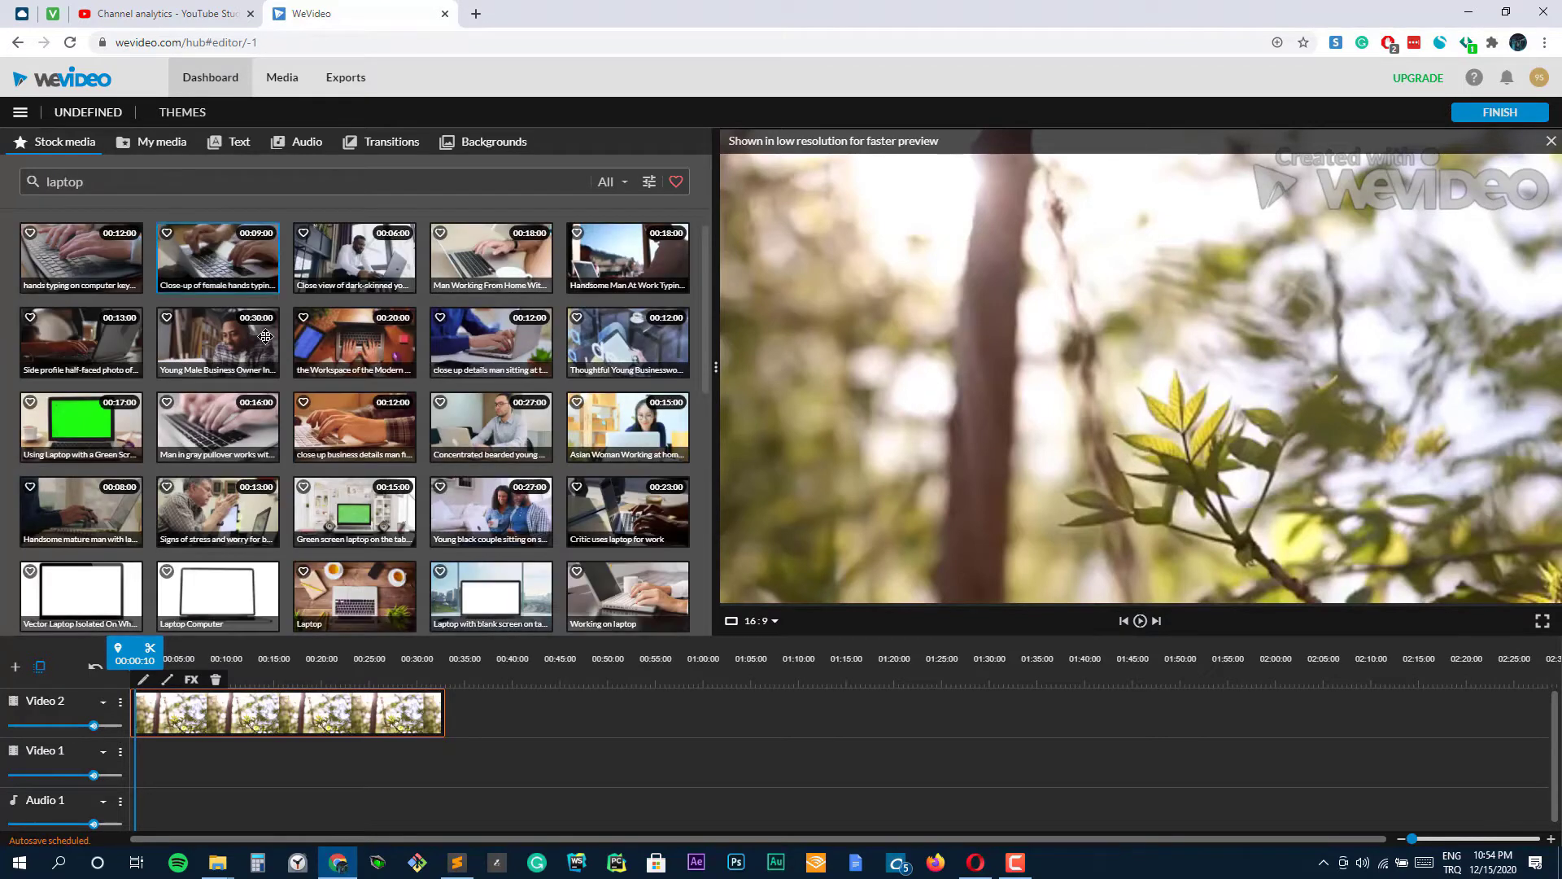
scroll("down", 3)
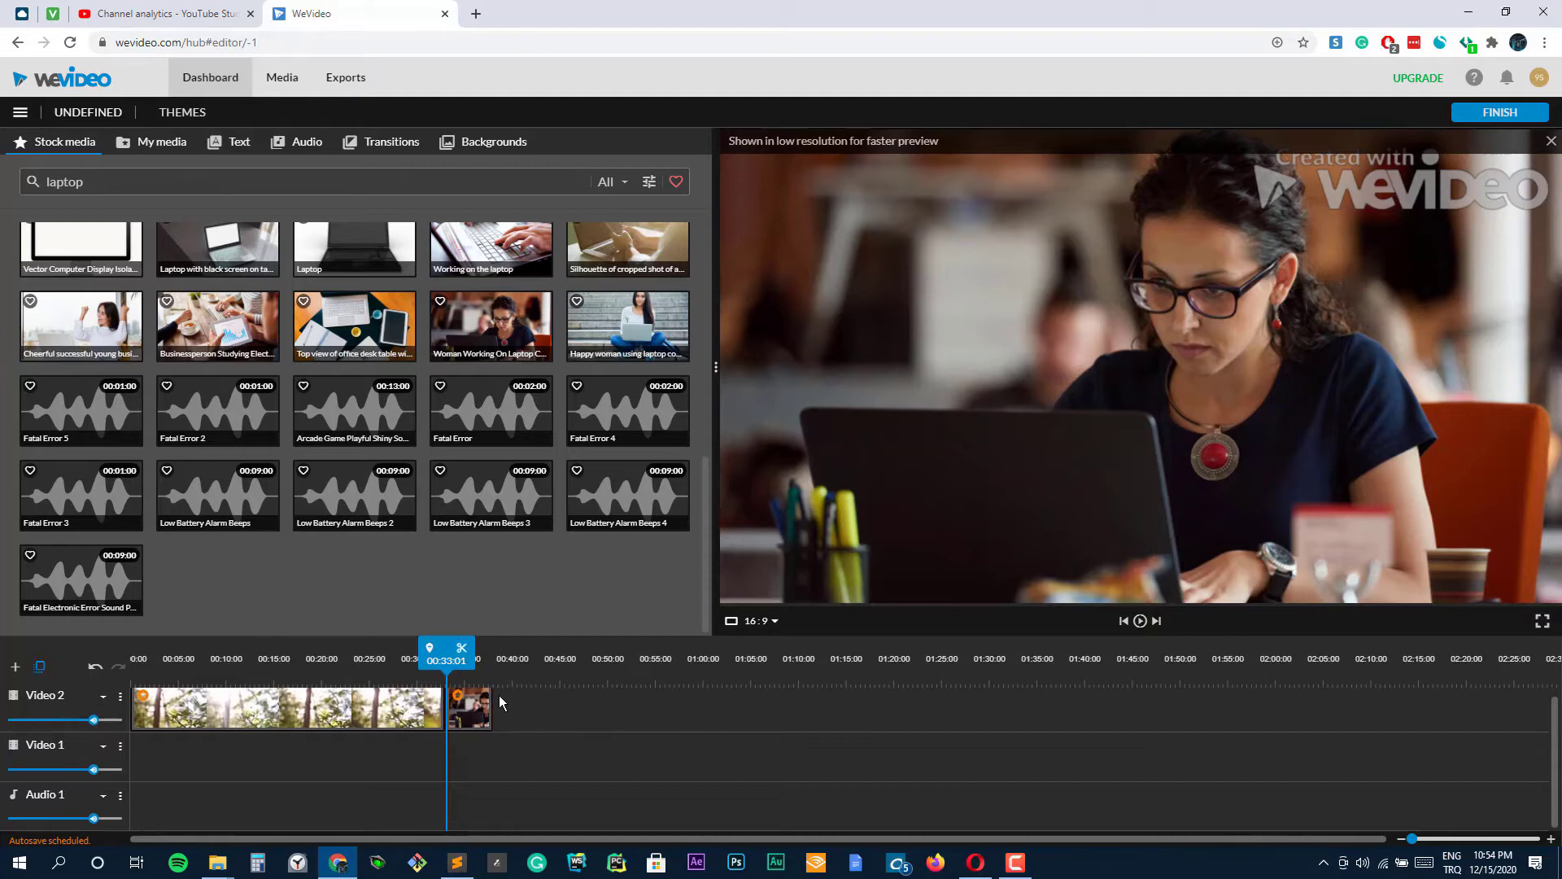
left_click_drag(446, 649, 470, 648)
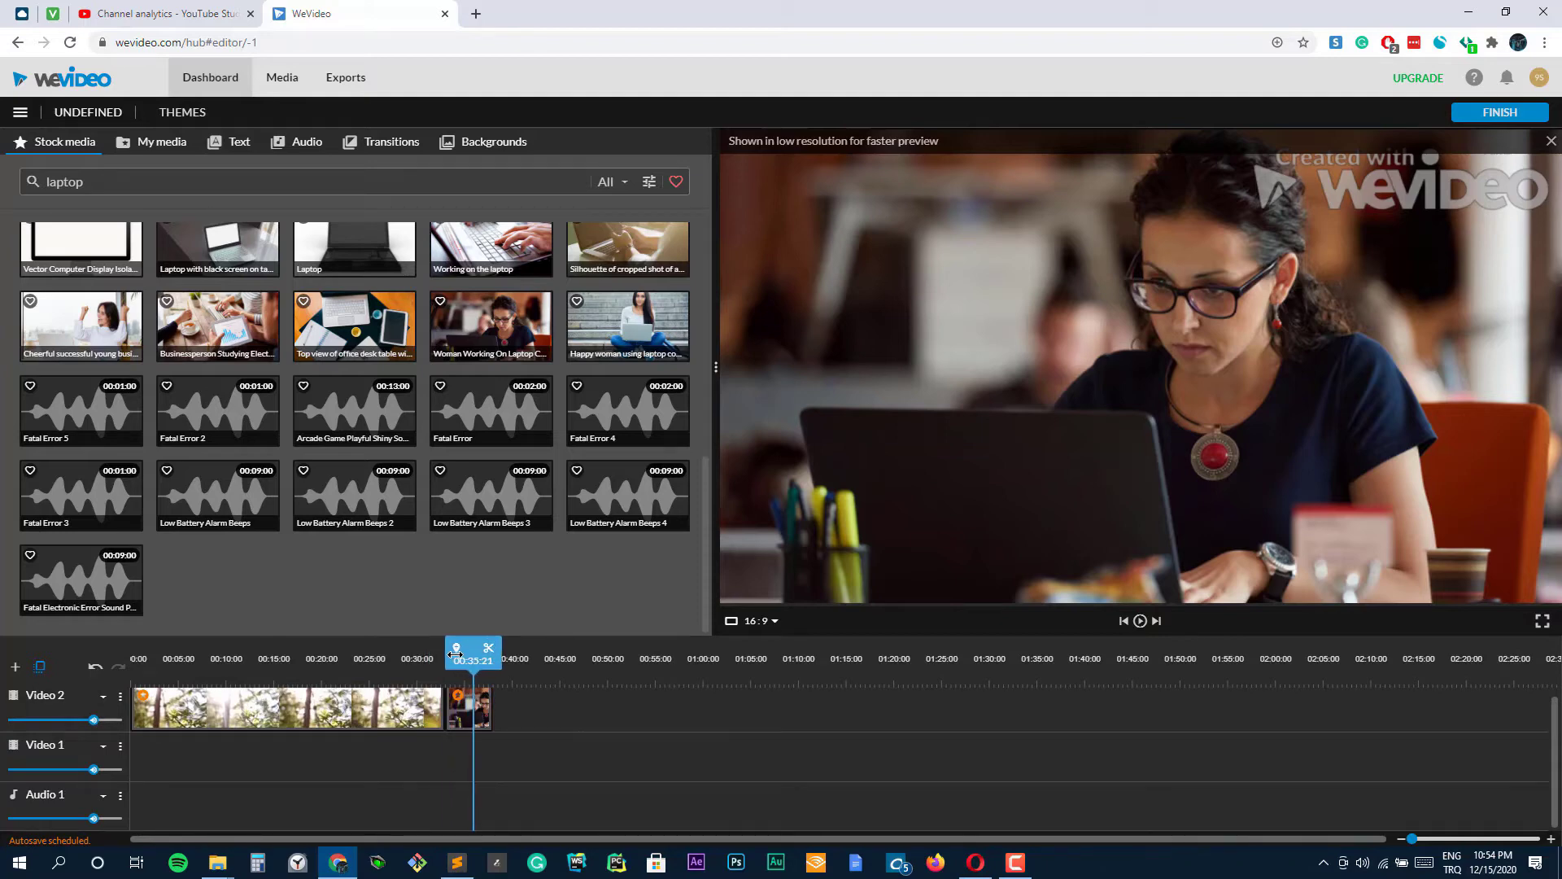